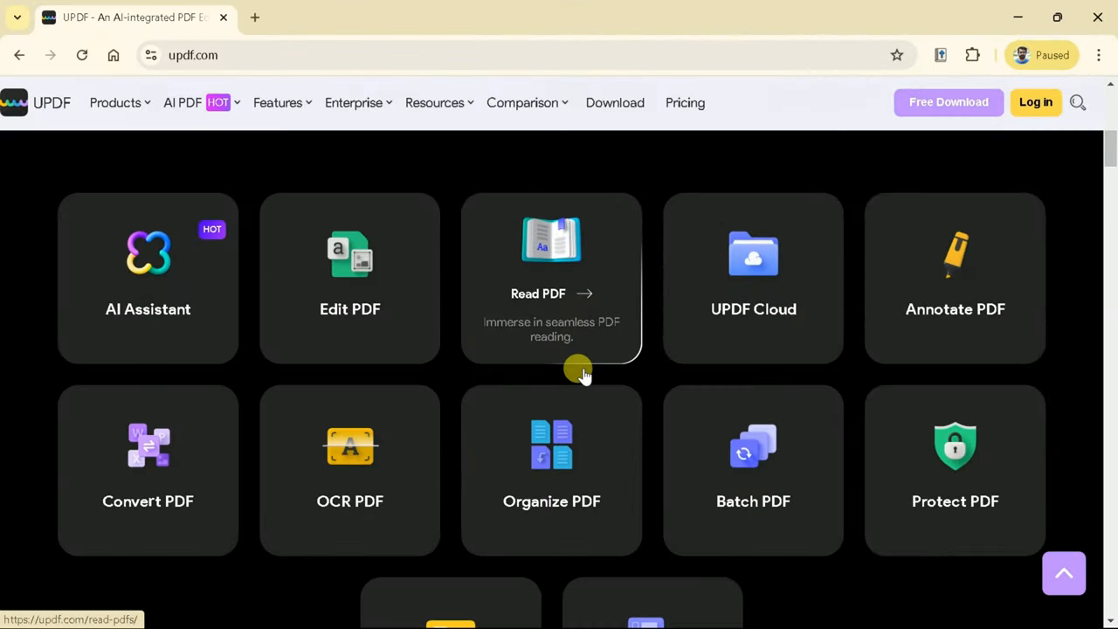
{"action": "mouse_move", "coordinate": [1109, 140]}
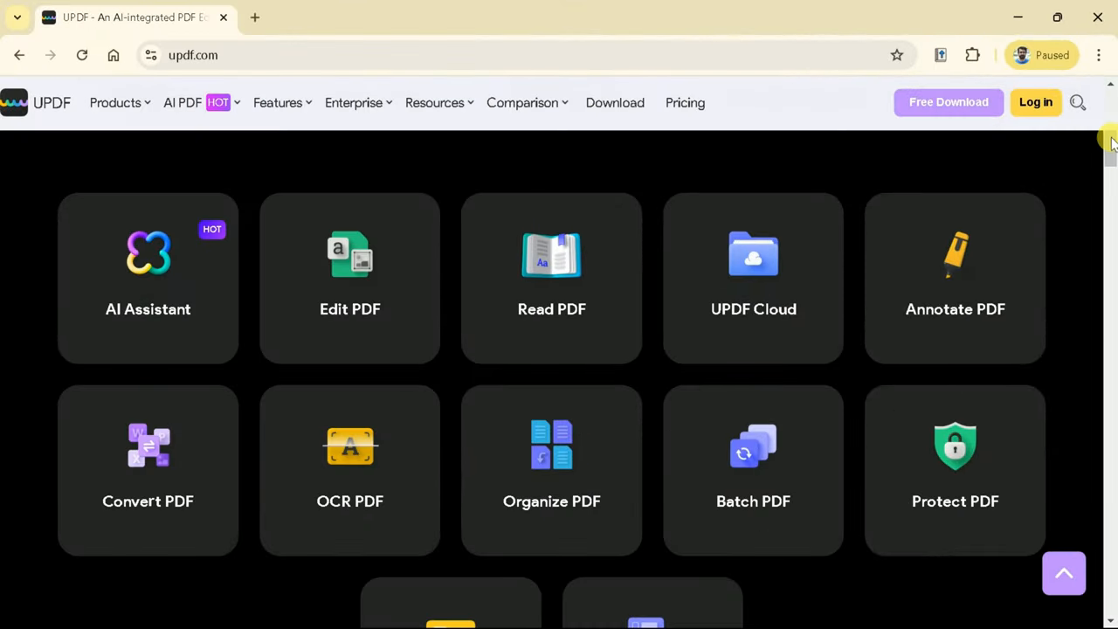
Step: Browse the updf.com feature tiles, then download the Windows installer and dismiss the downloads popup
{"action": "scroll", "scroll_direction": "down", "scroll_amount": 3}
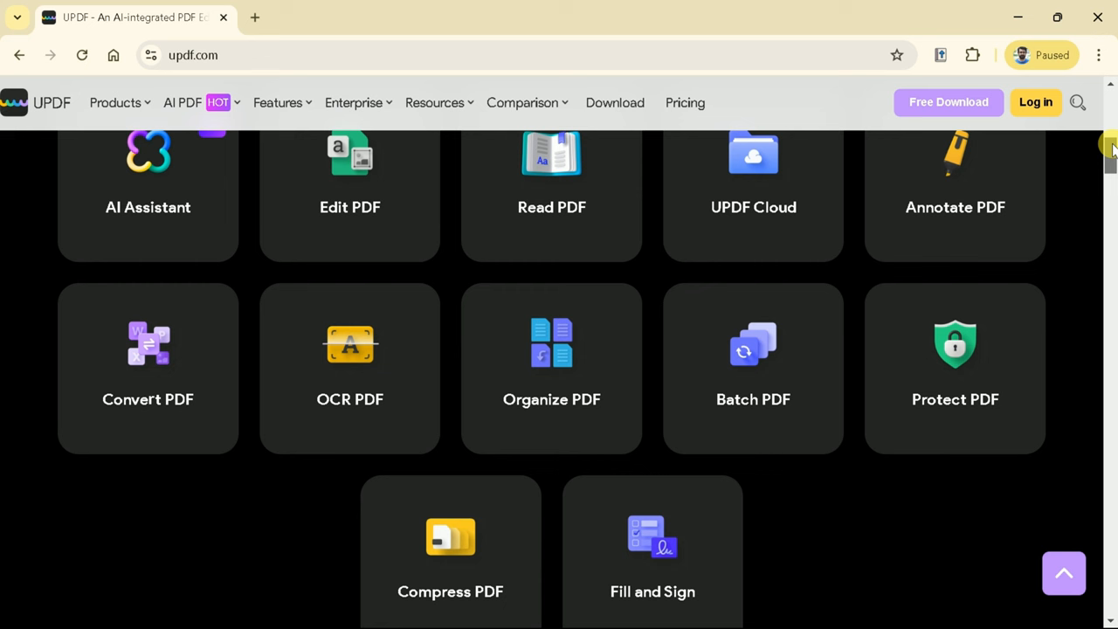
{"action": "mouse_move", "coordinate": [857, 242]}
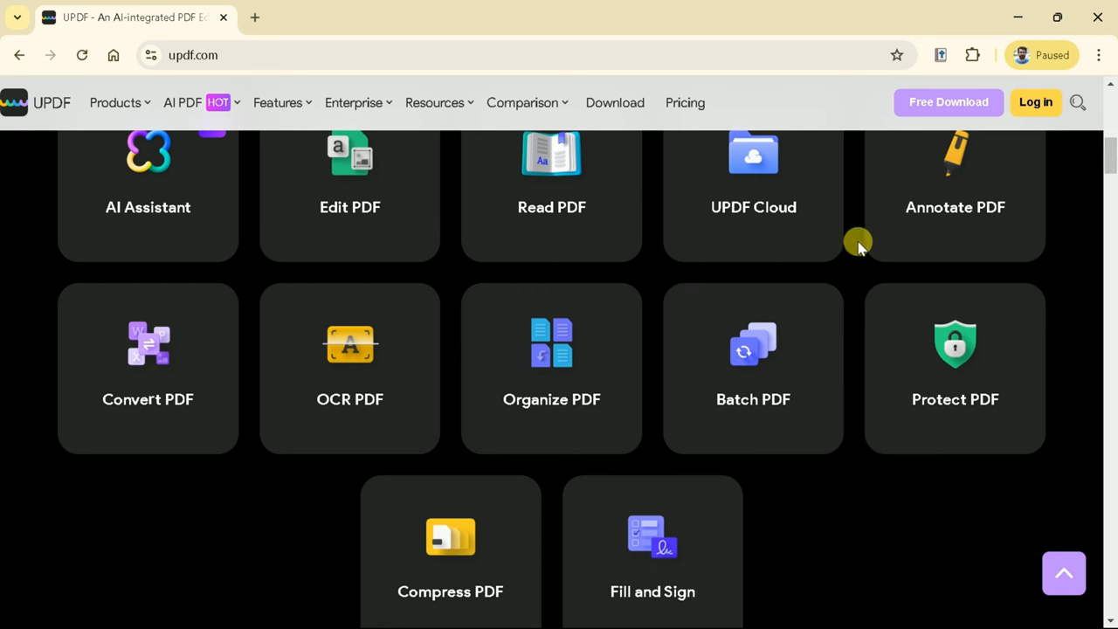
{"action": "mouse_move", "coordinate": [821, 386]}
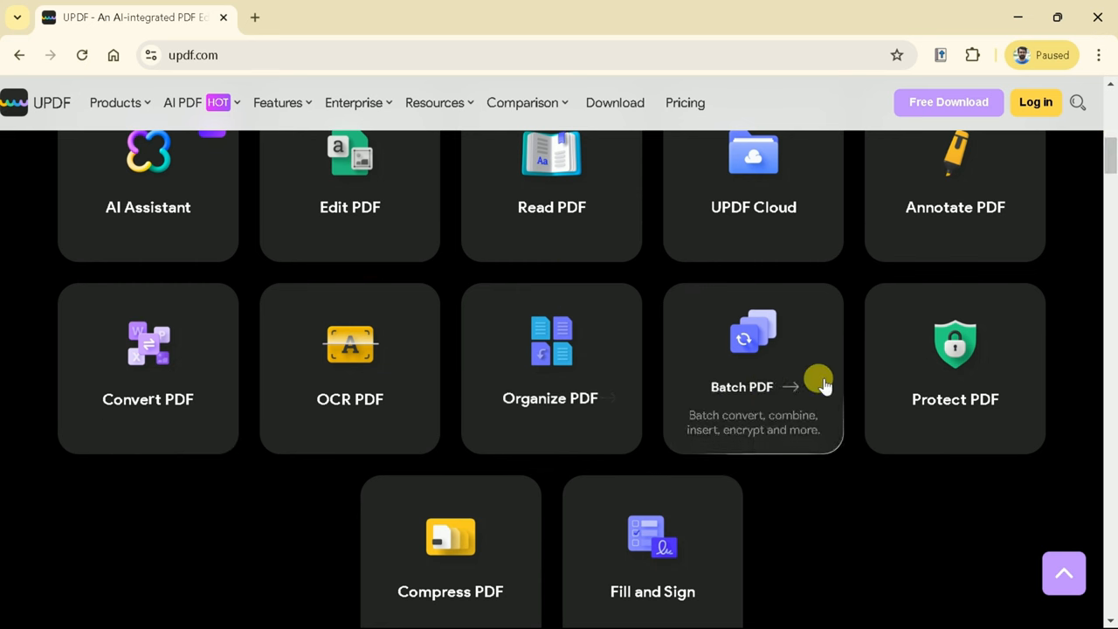
{"action": "mouse_move", "coordinate": [1105, 192]}
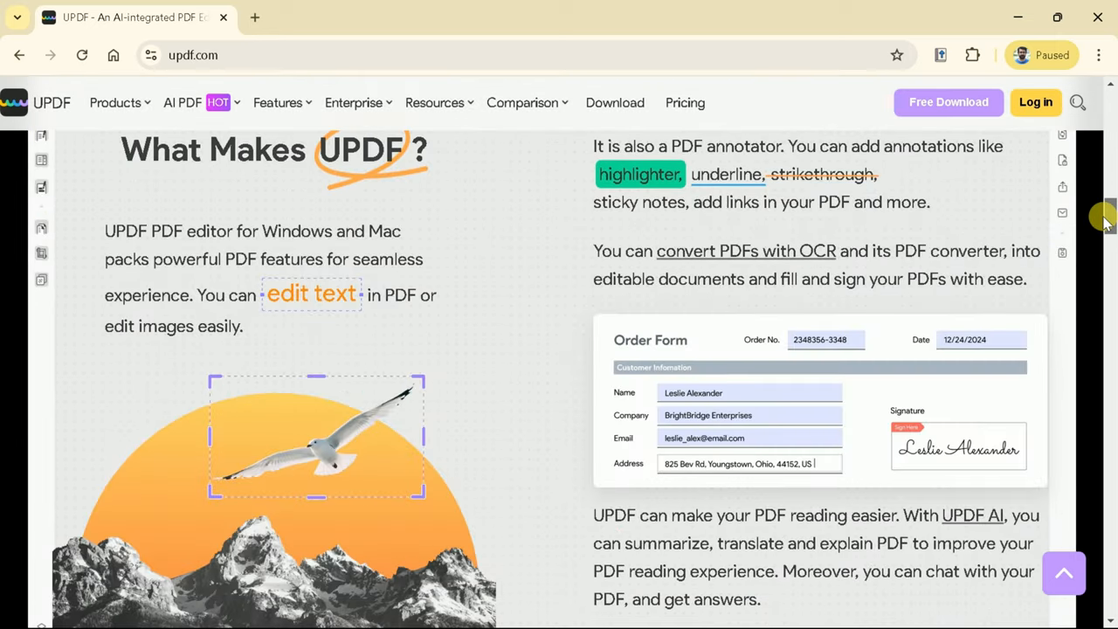
{"action": "scroll", "scroll_direction": "up", "scroll_amount": 3}
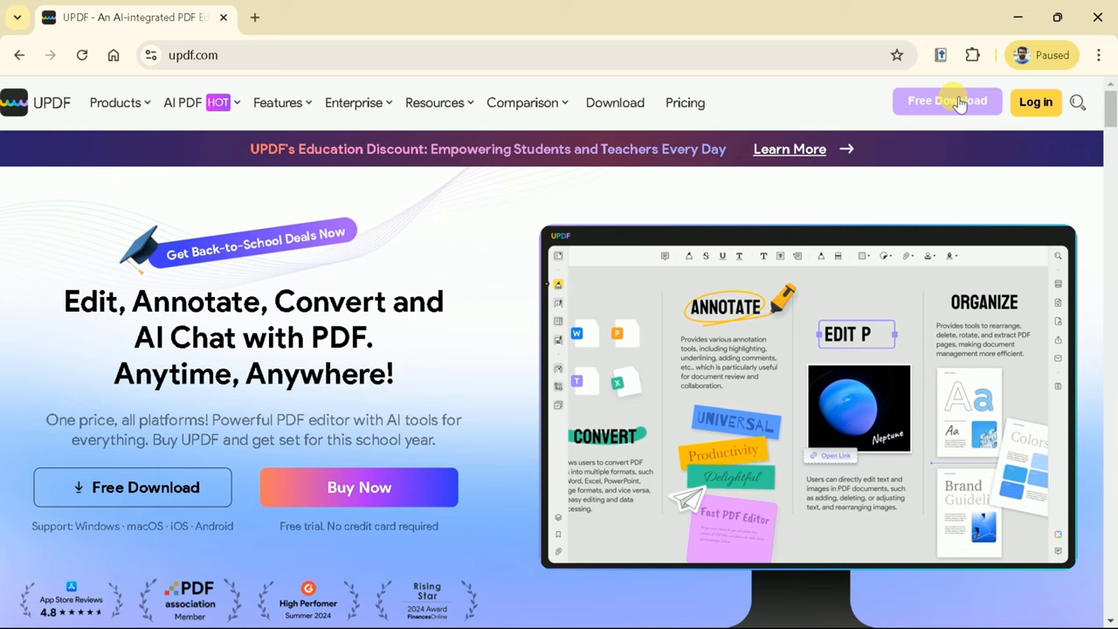
{"action": "left_click", "coordinate": [946, 101]}
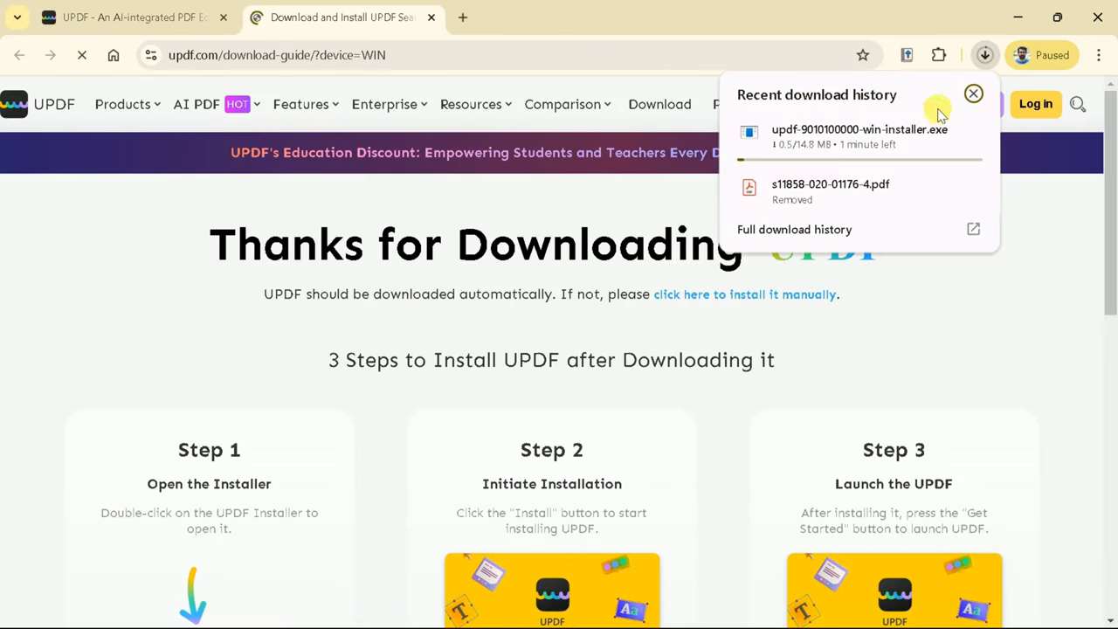
{"action": "left_click", "coordinate": [940, 133]}
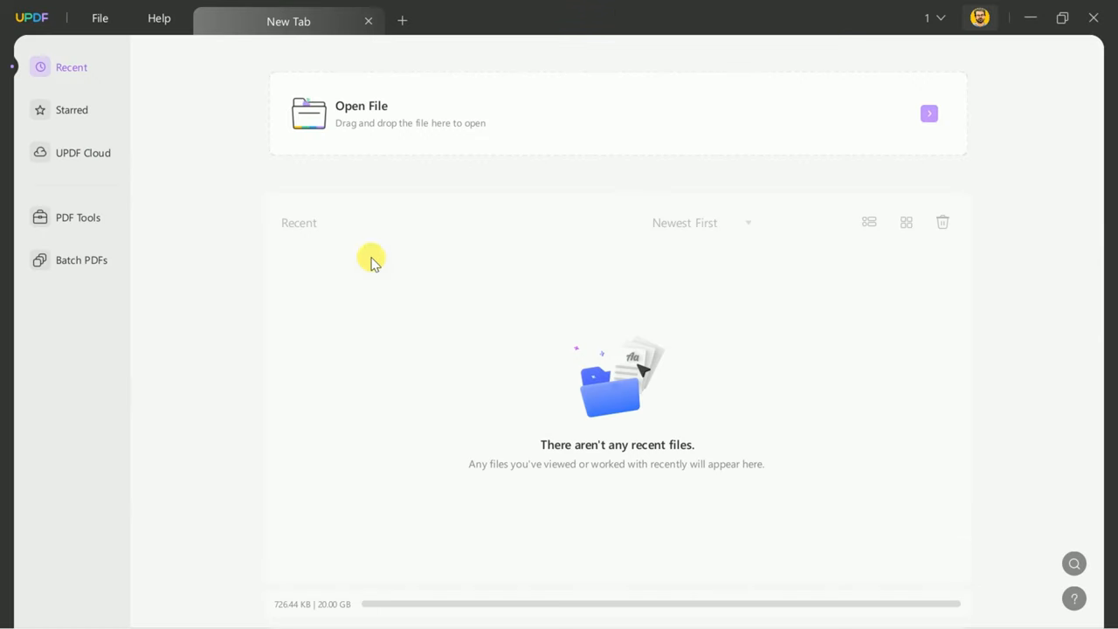
Step: Browse Downloads and bring up options for the Transformation of the mathematics classroom PDF
{"action": "left_click", "coordinate": [360, 114]}
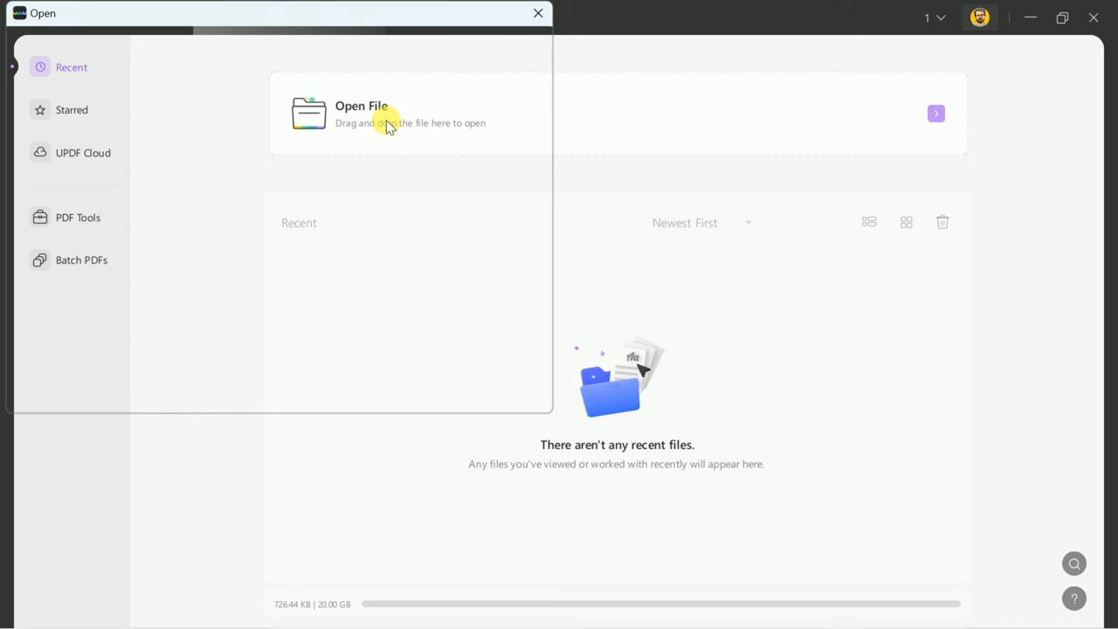
{"action": "left_click", "coordinate": [360, 113]}
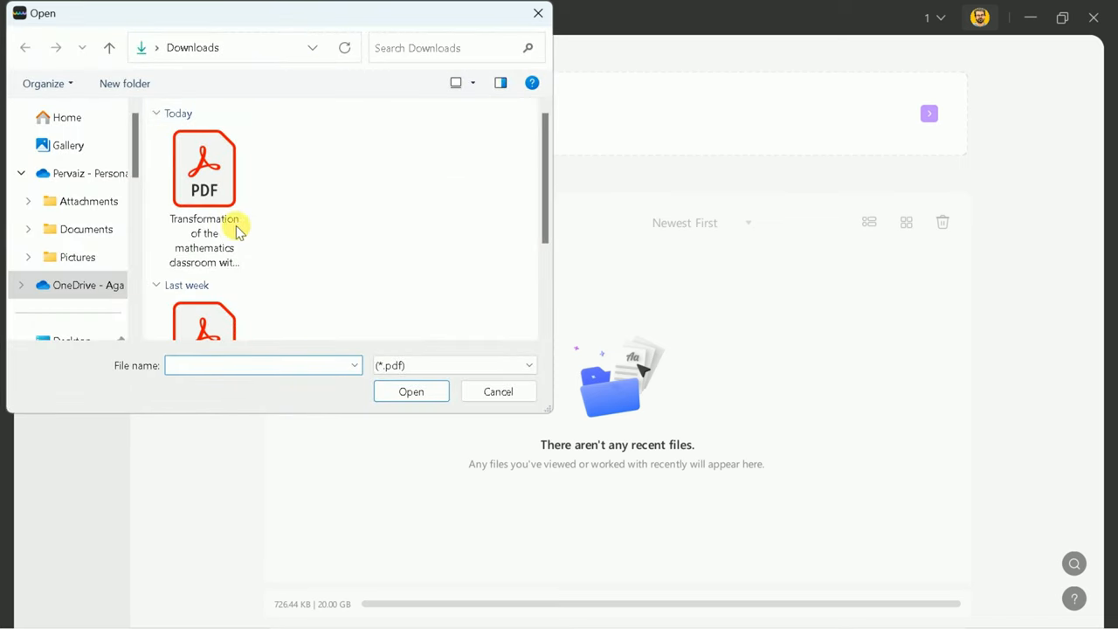
{"action": "right_click", "coordinate": [203, 168]}
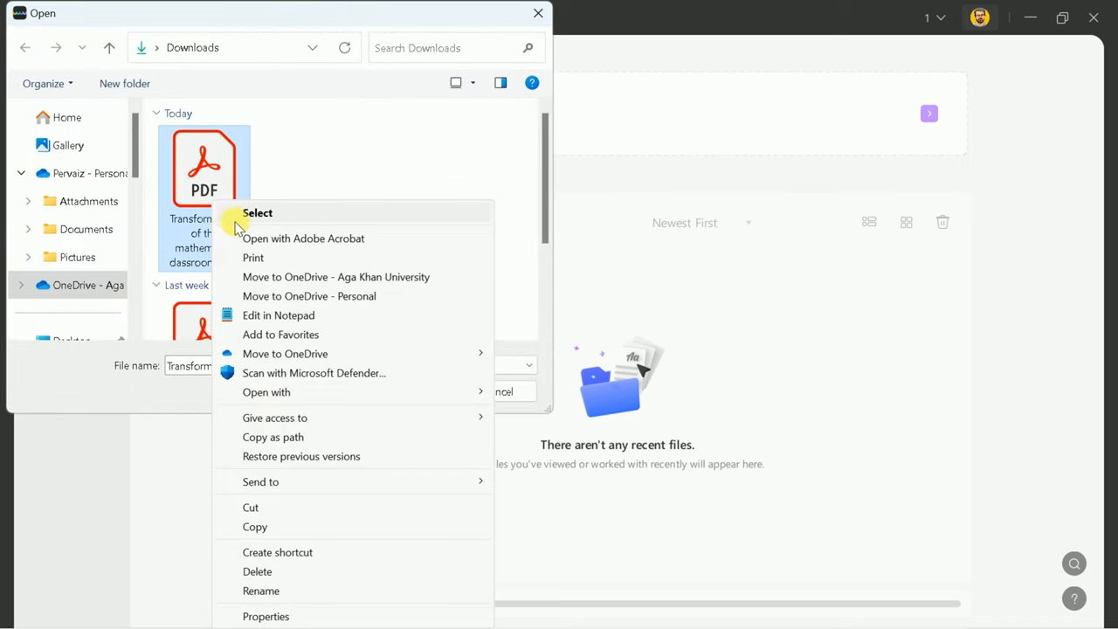
{"action": "mouse_move", "coordinate": [275, 220]}
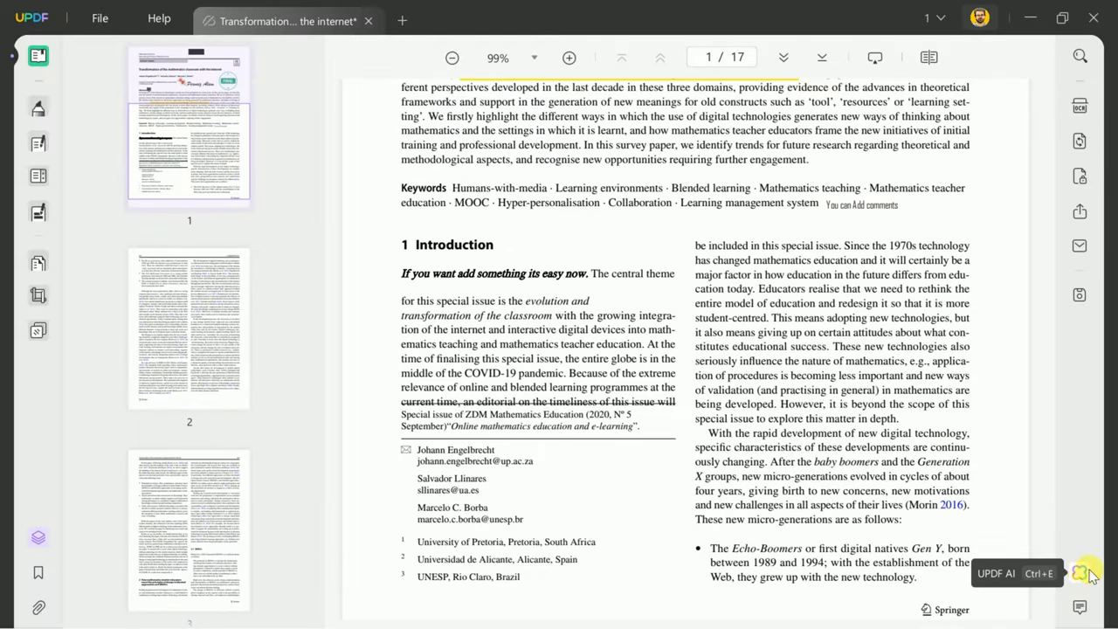
Step: Run Ask PDF on the paper and read the summary down to the suggested questions
{"action": "left_click", "coordinate": [1086, 574]}
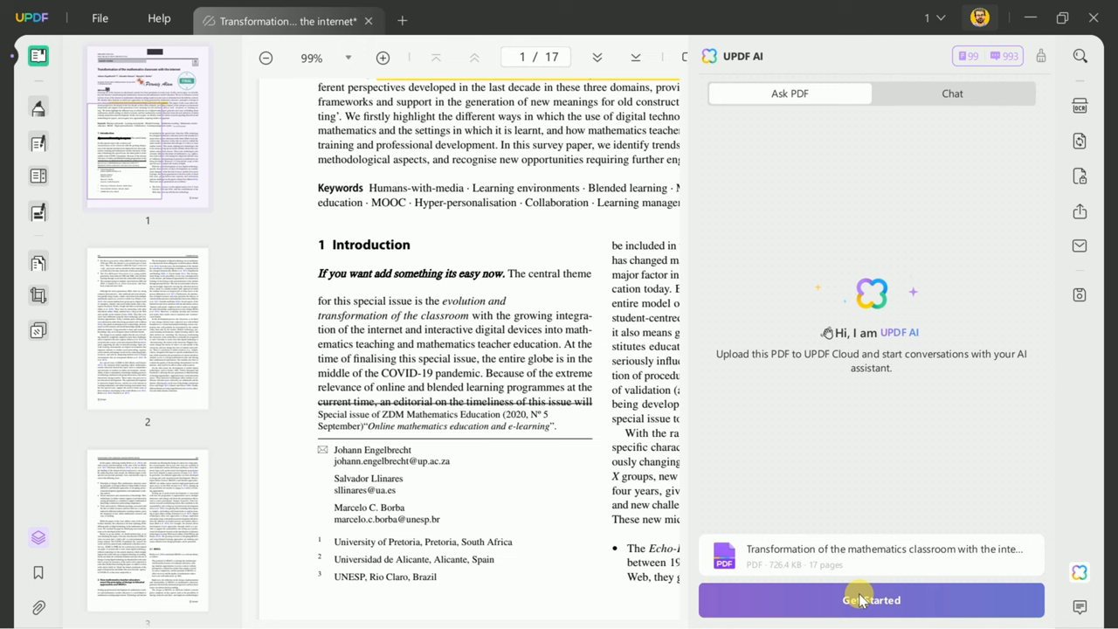
{"action": "left_click", "coordinate": [870, 600]}
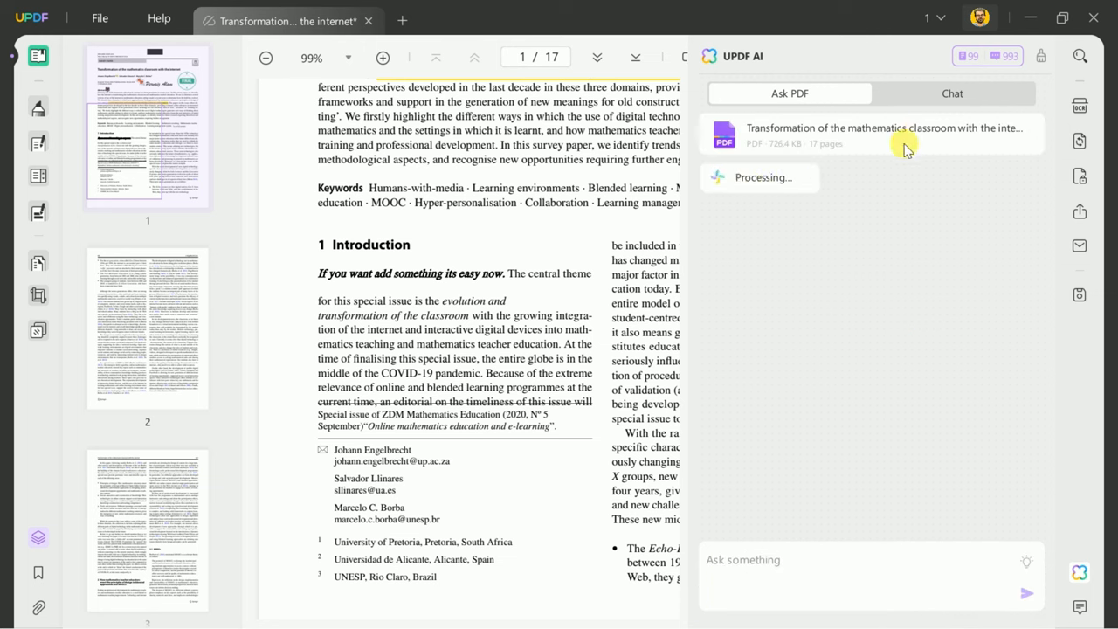
{"action": "mouse_move", "coordinate": [872, 137]}
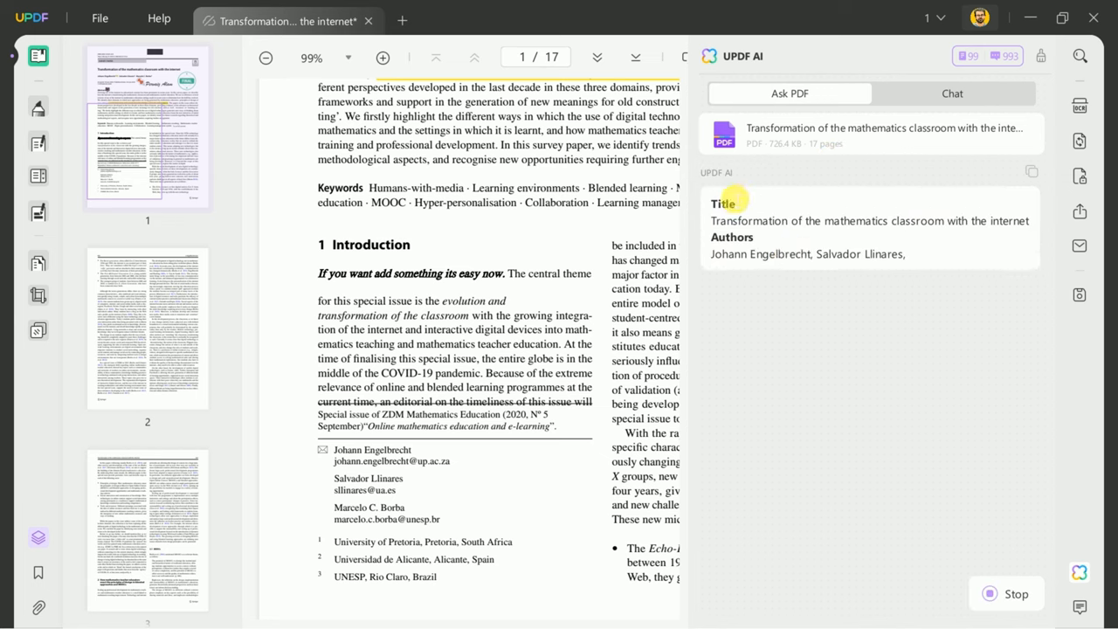
{"action": "scroll", "scroll_direction": "down", "scroll_amount": 3}
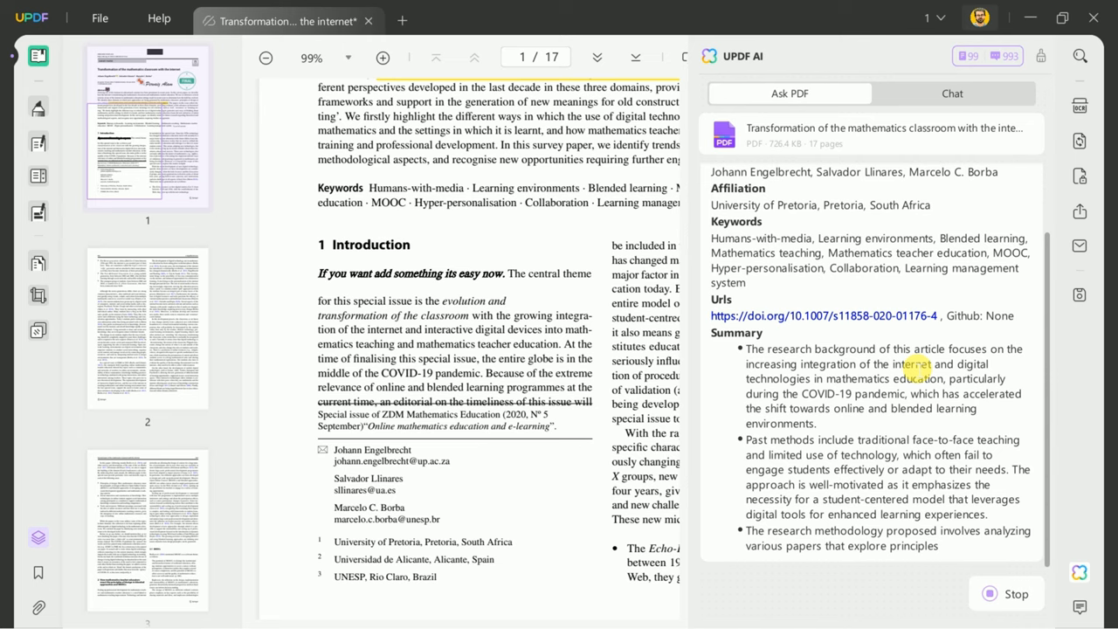
{"action": "scroll", "scroll_direction": "down", "scroll_amount": 3}
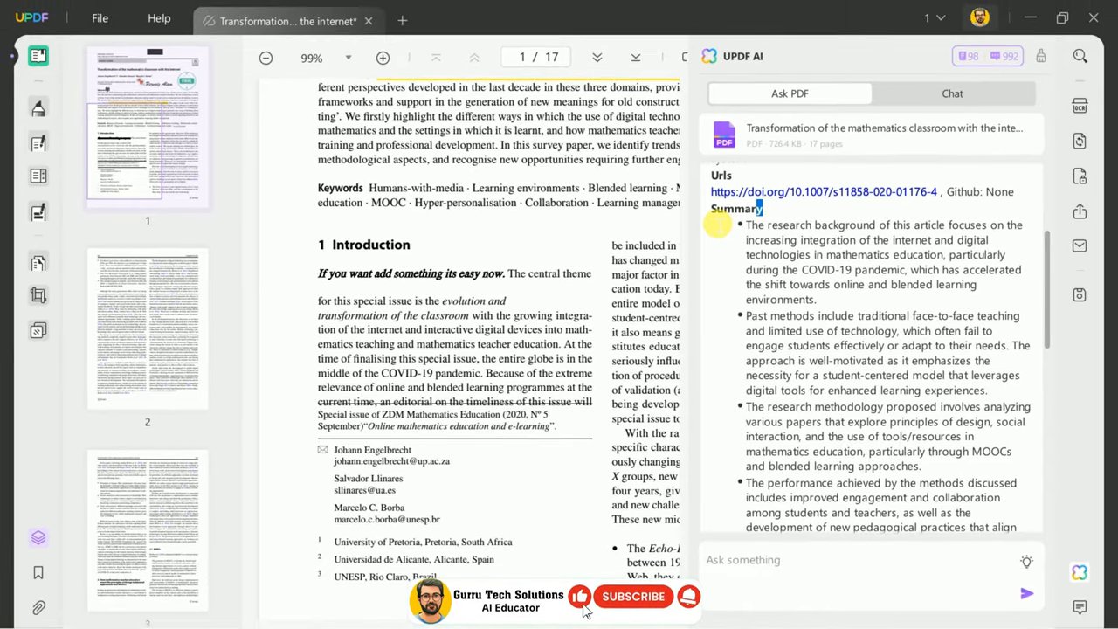
{"action": "scroll", "scroll_direction": "down", "scroll_amount": 3}
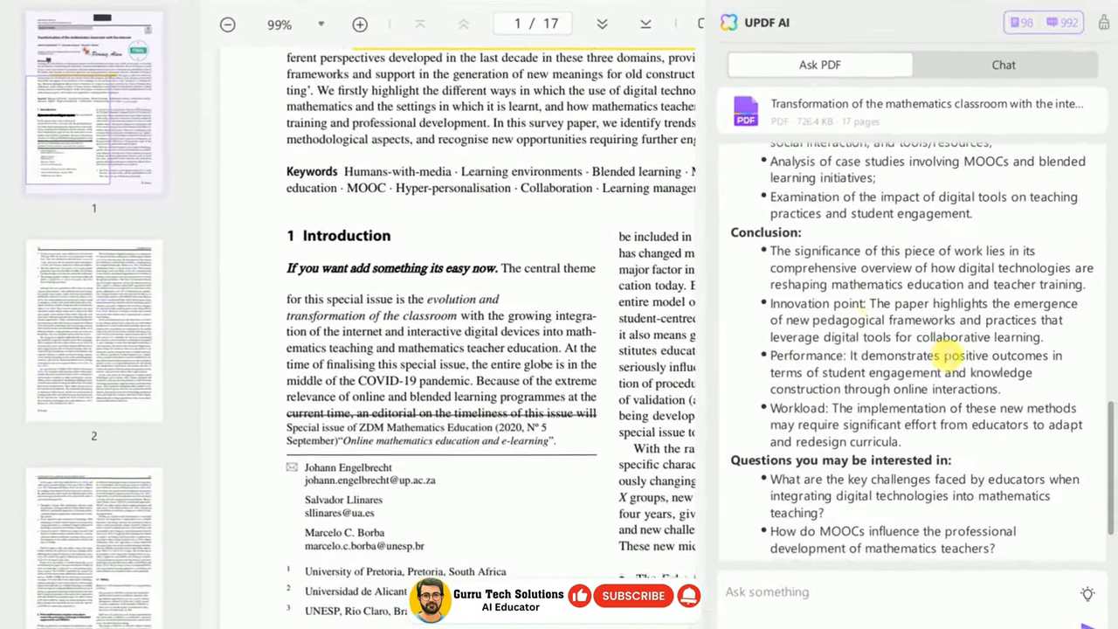
{"action": "double_click", "coordinate": [761, 233]}
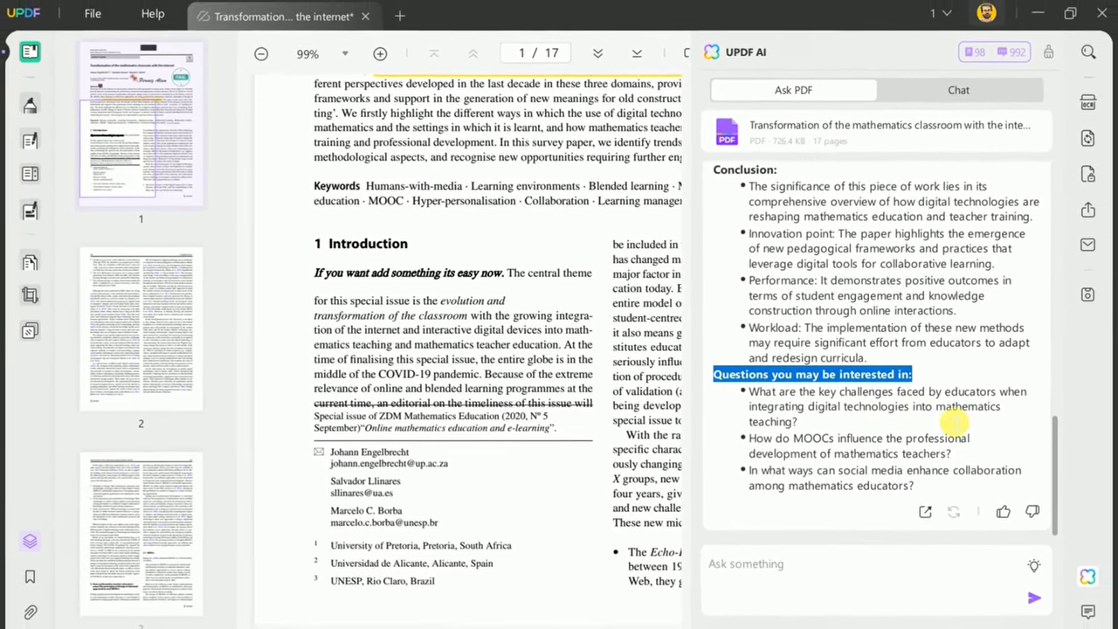
Step: Ask the AI for the paper's key findings and read the seven-point answer
{"action": "type", "text": "Wj"}
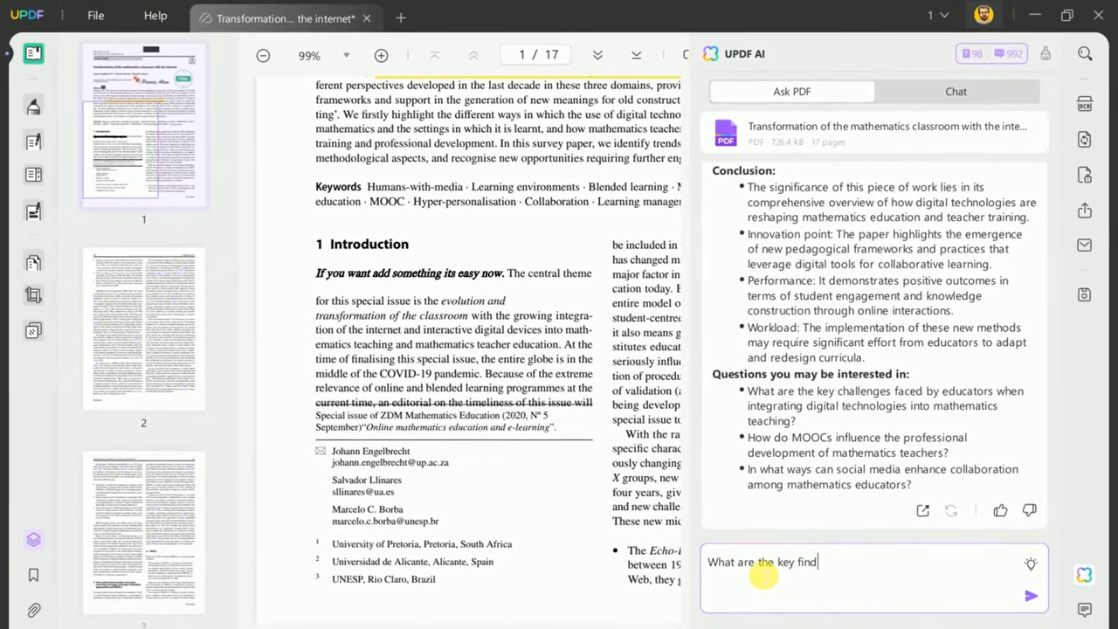
{"action": "left_click", "coordinate": [1030, 596]}
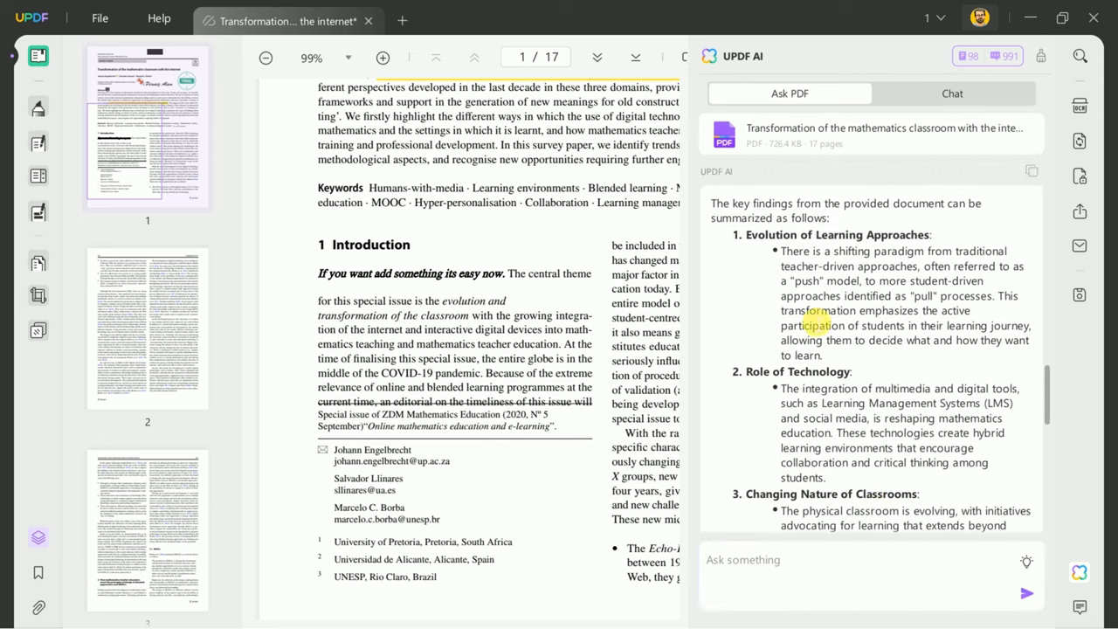
{"action": "scroll", "scroll_direction": "down", "scroll_amount": 3}
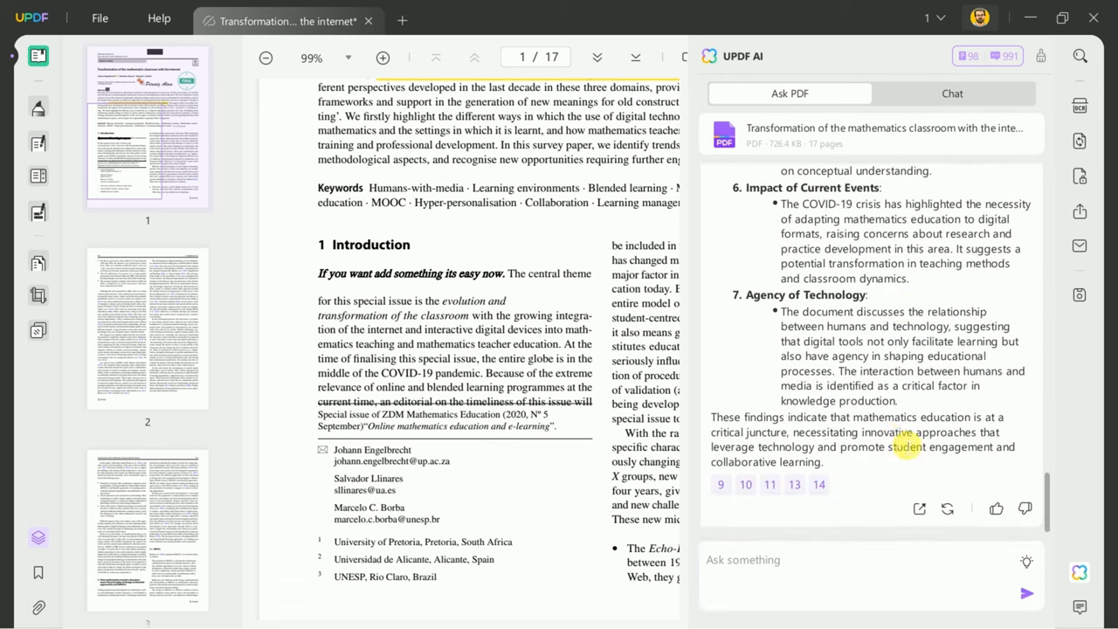
{"action": "left_click", "coordinate": [794, 484]}
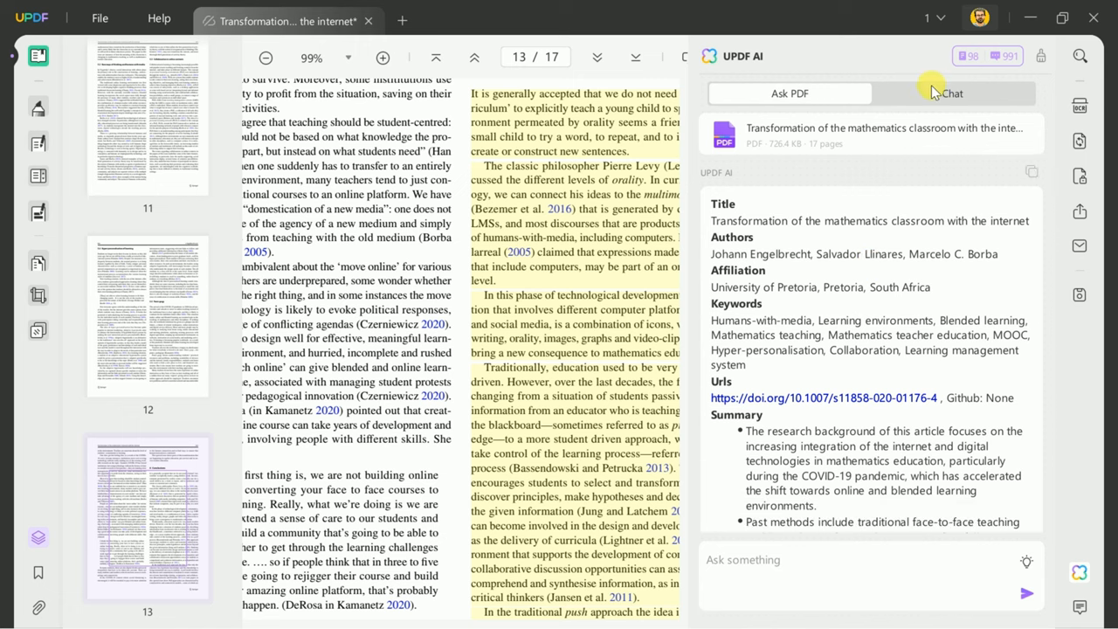
Step: Ask the general chat 'What is internet?' and scroll through its explanation
{"action": "left_click", "coordinate": [951, 93]}
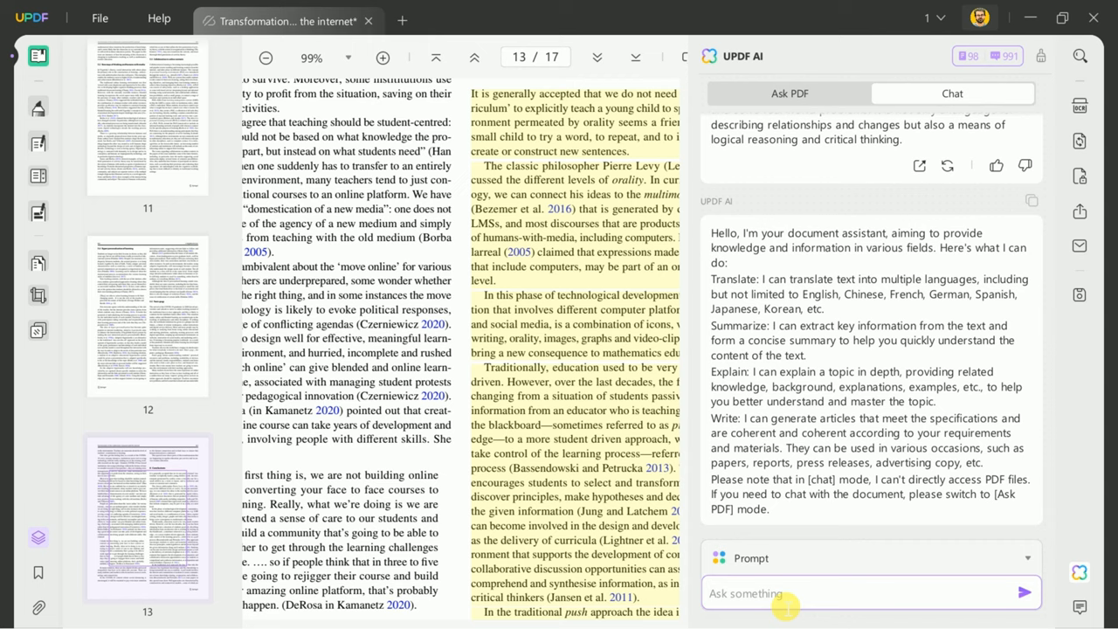
{"action": "type", "text": "What is int"}
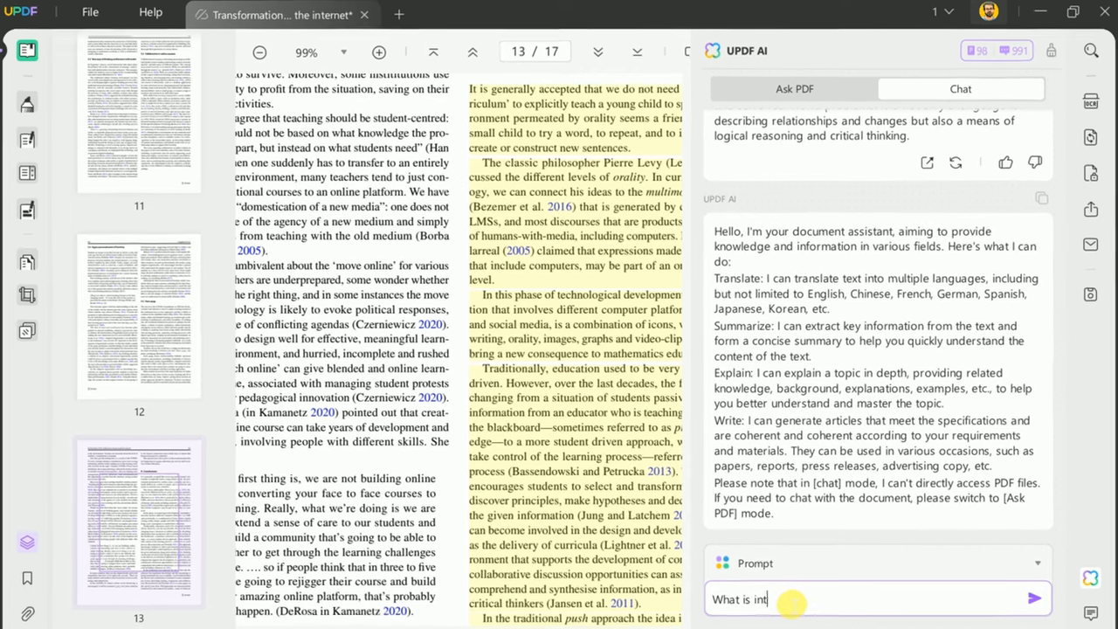
{"action": "type", "text": "eret"}
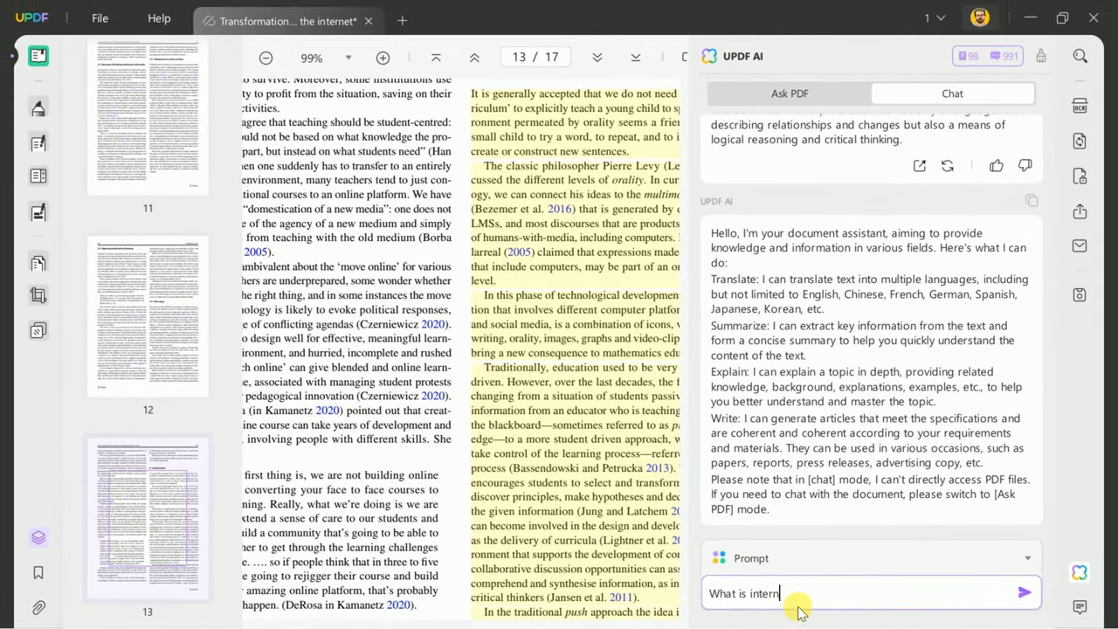
{"action": "left_click", "coordinate": [1024, 593]}
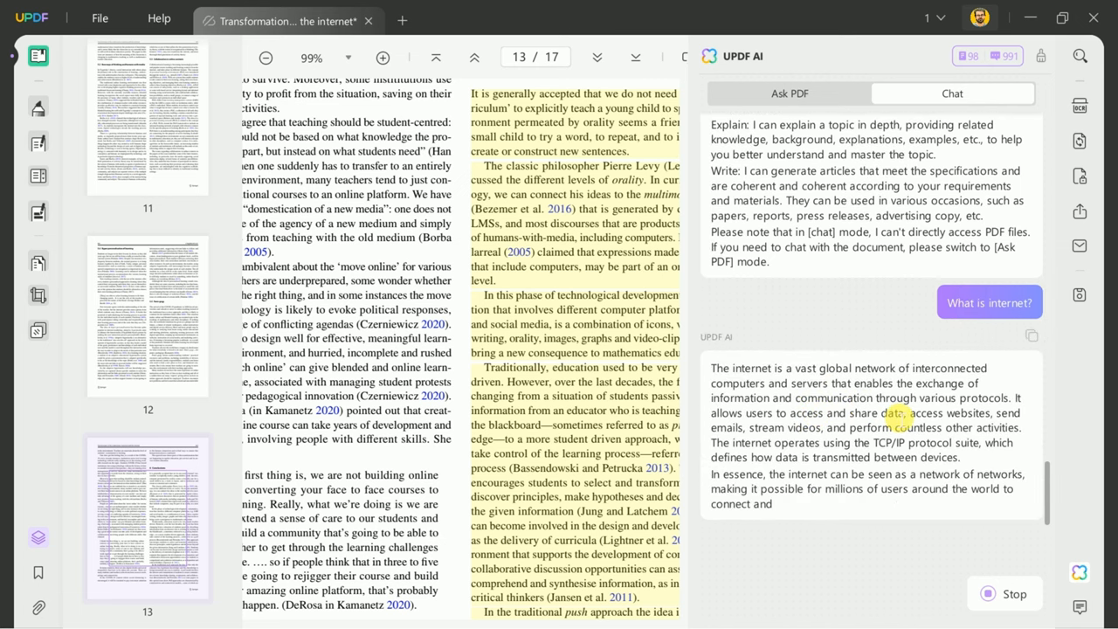
{"action": "scroll", "scroll_direction": "up", "scroll_amount": 3}
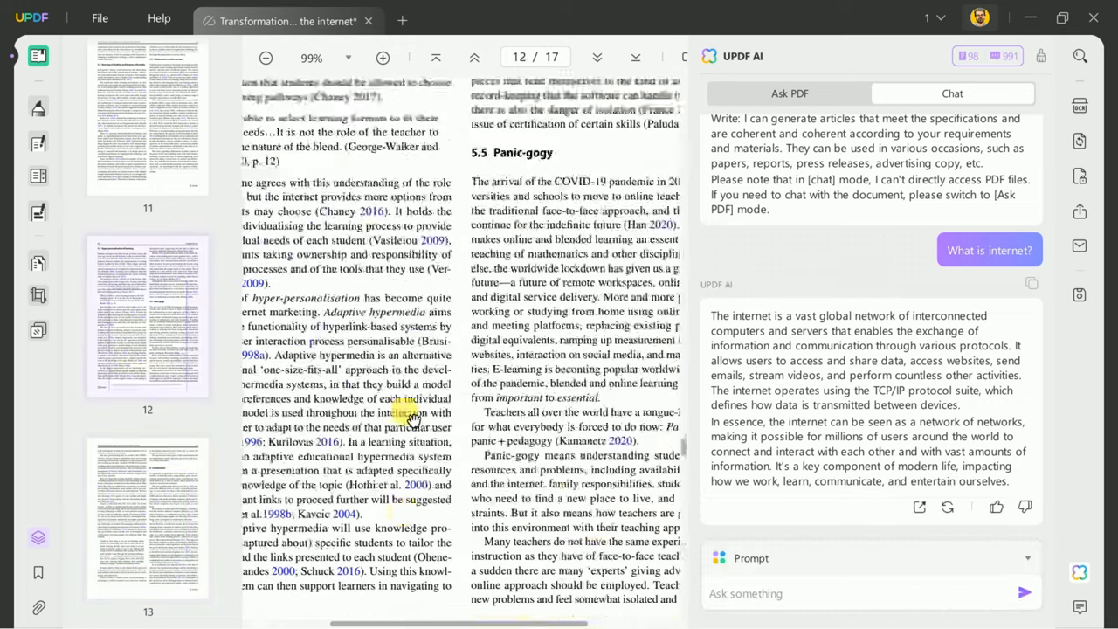
{"action": "scroll", "scroll_direction": "up", "scroll_amount": 3}
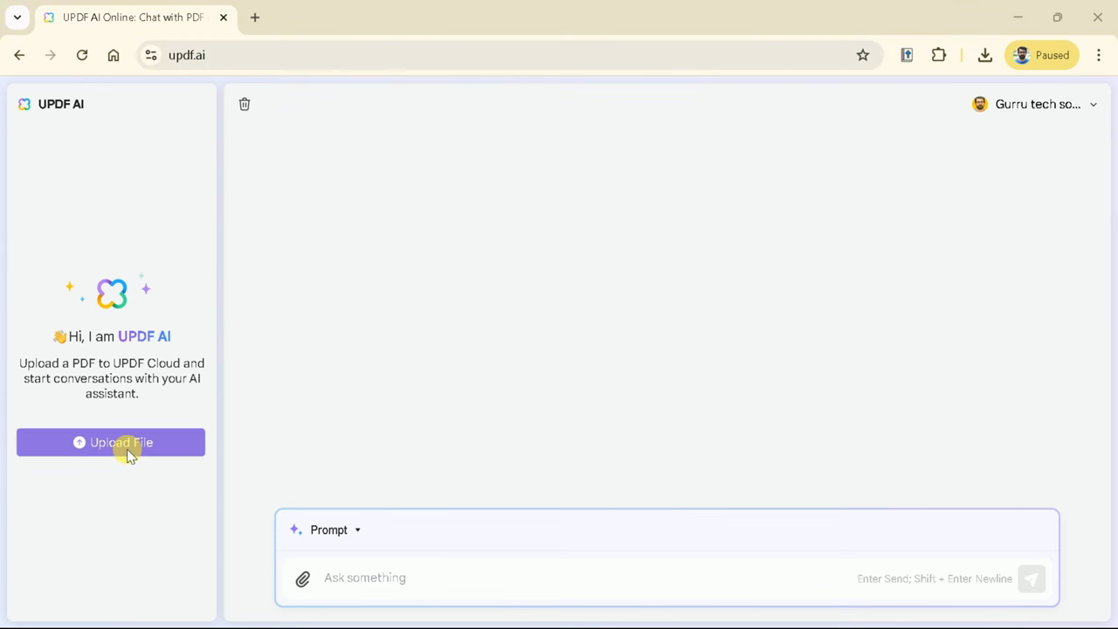
{"action": "mouse_move", "coordinate": [624, 549]}
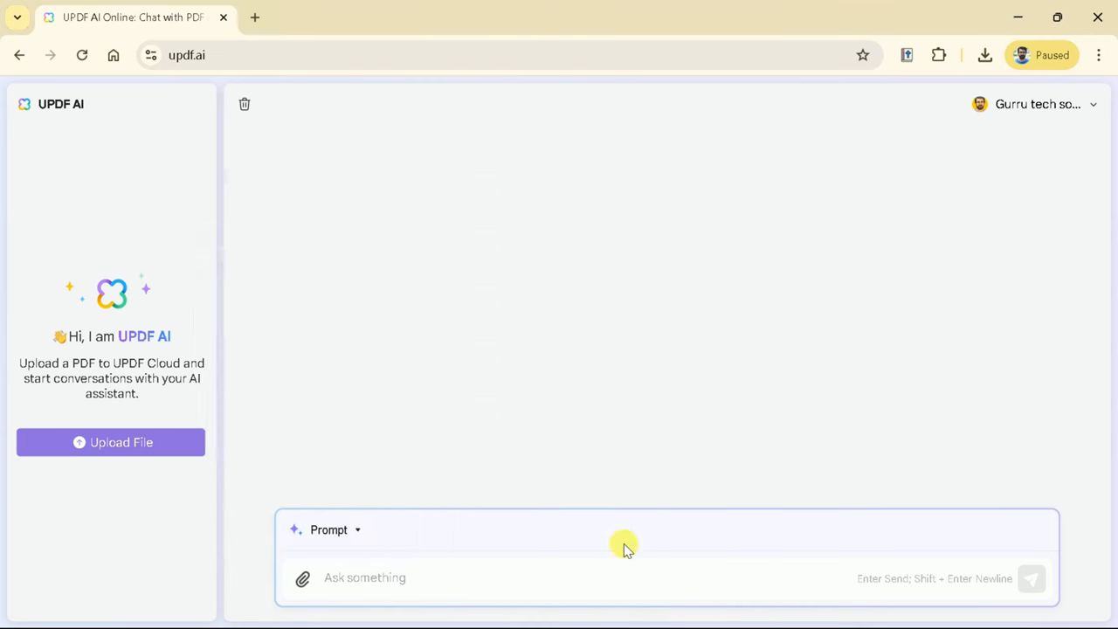
Step: Upload the mathematics classroom paper to UPDF AI Online
{"action": "left_click", "coordinate": [110, 442]}
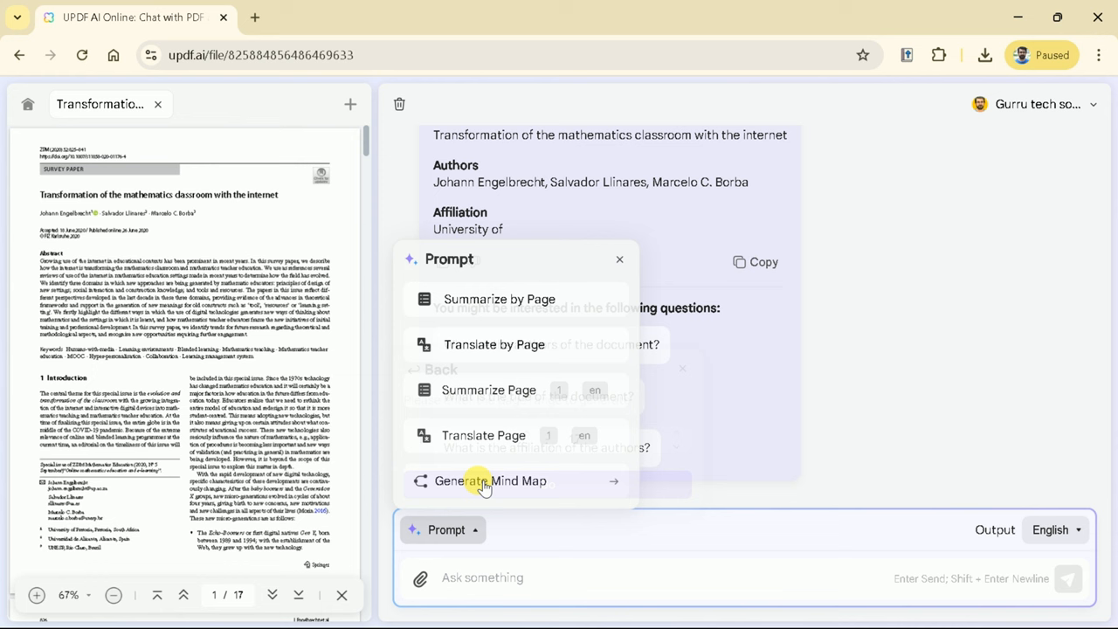
Step: Generate a mind map of pages 1–17 of the paper and enlarge it
{"action": "left_click", "coordinate": [490, 481]}
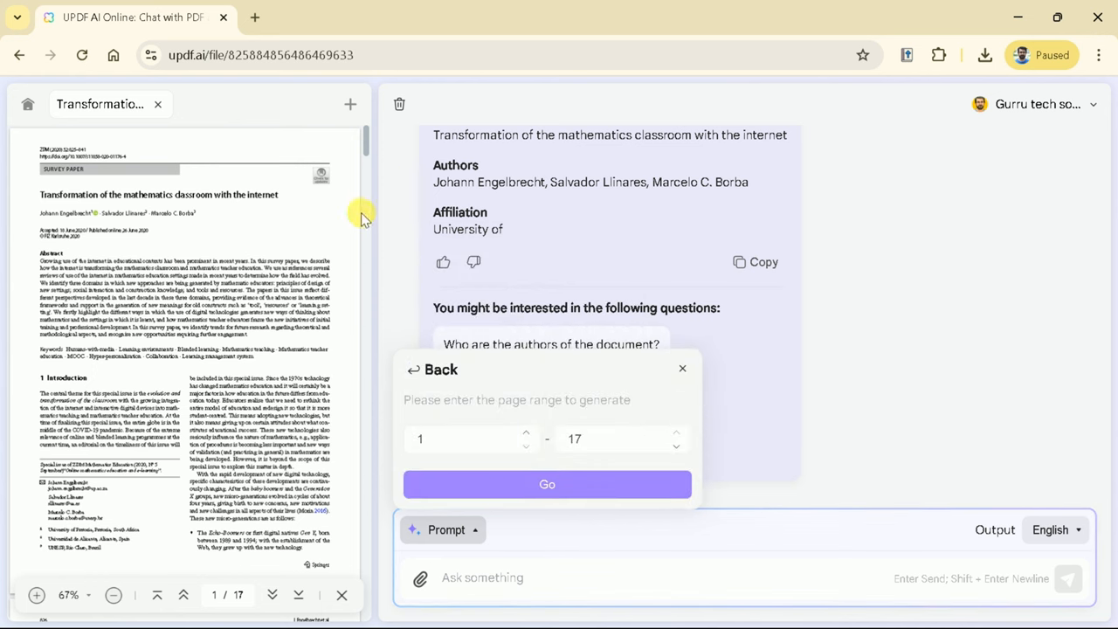
{"action": "mouse_move", "coordinate": [552, 444]}
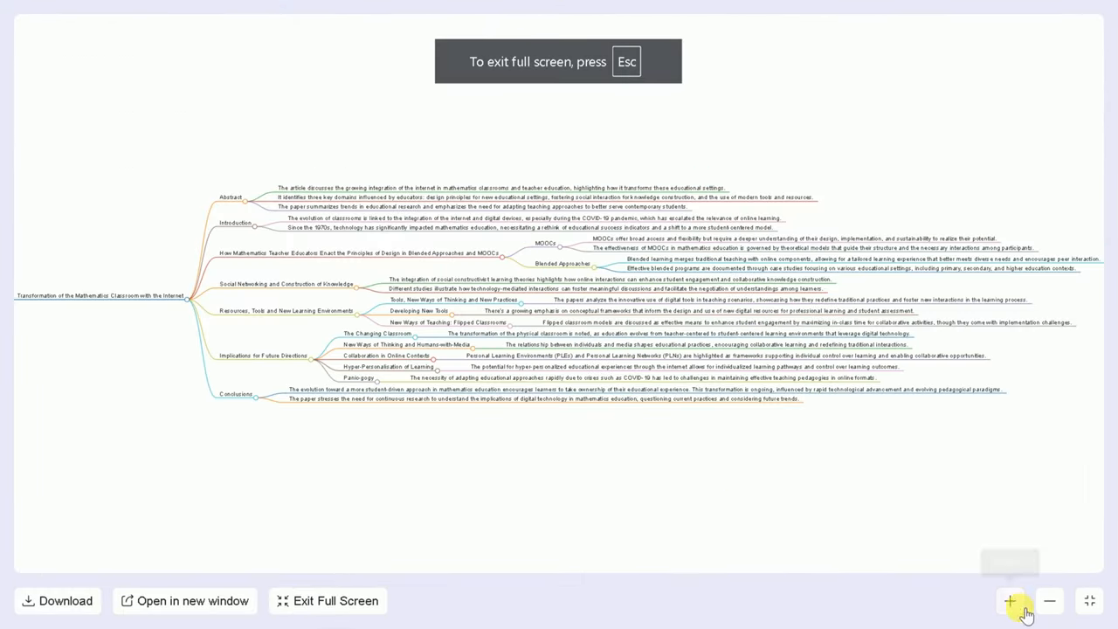
{"action": "left_click", "coordinate": [1010, 601]}
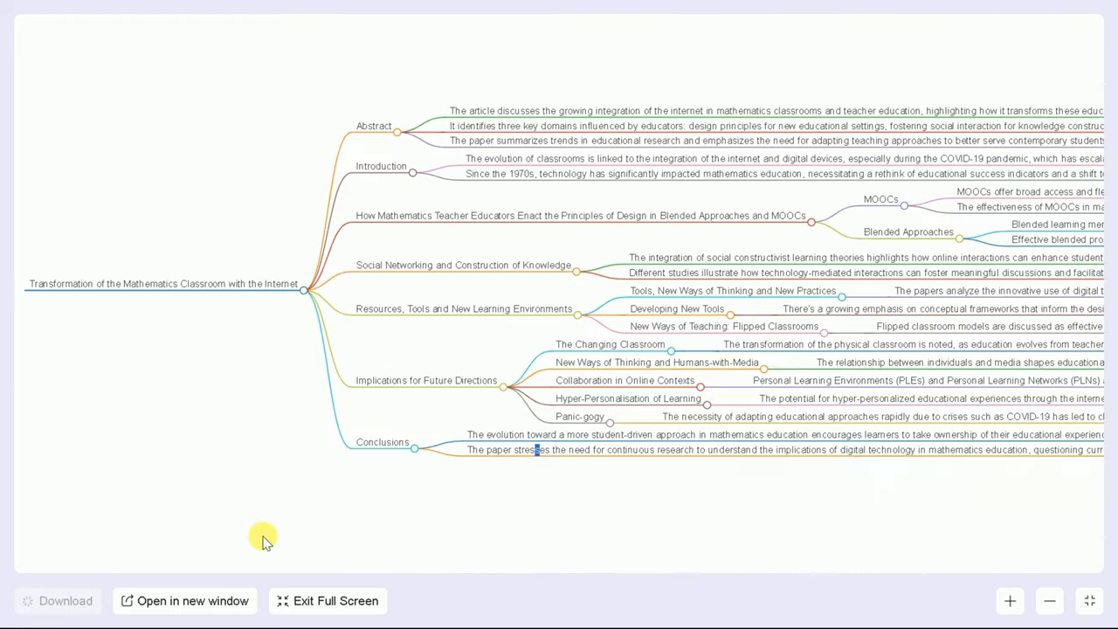
{"action": "left_click", "coordinate": [335, 600]}
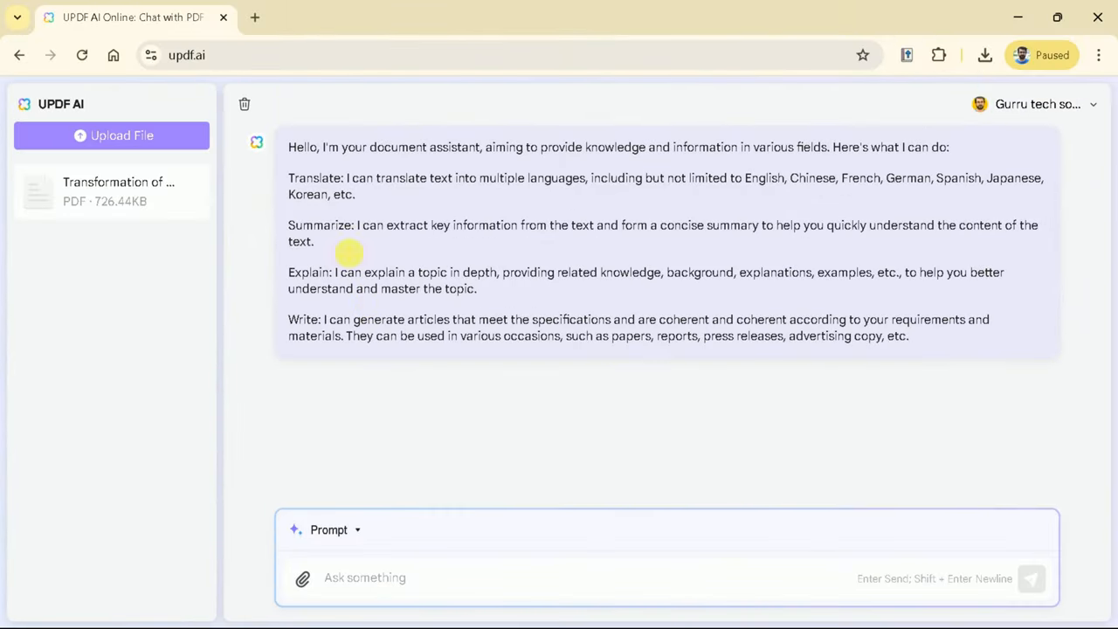
{"action": "mouse_move", "coordinate": [304, 578]}
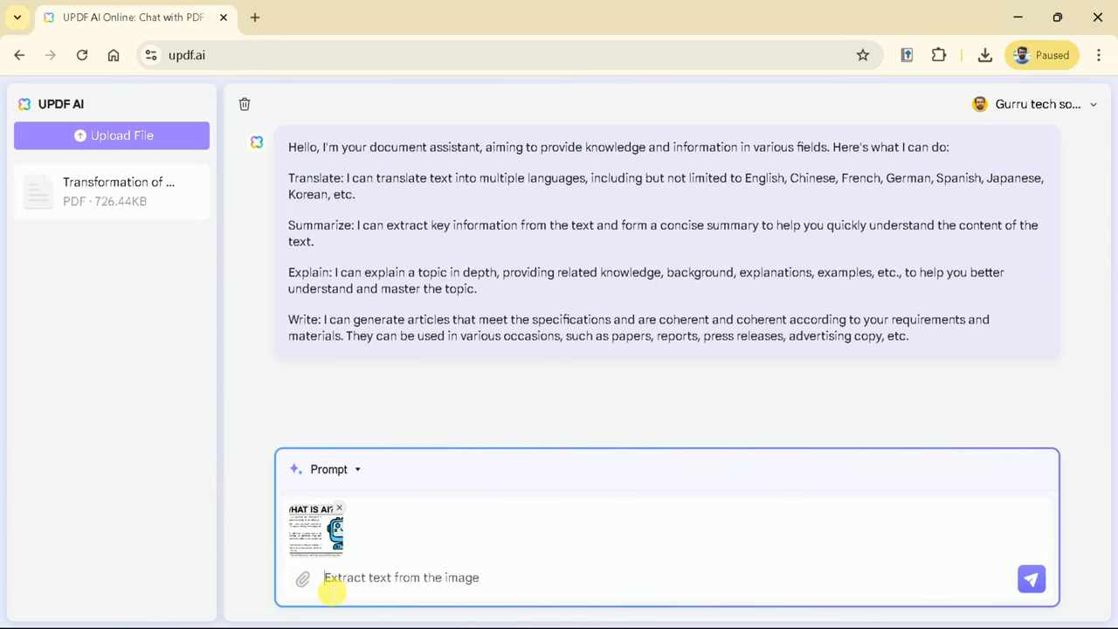
Step: Send the 'What is AI?' image for text extraction and select the first extracted sentence
{"action": "left_click", "coordinate": [1030, 578]}
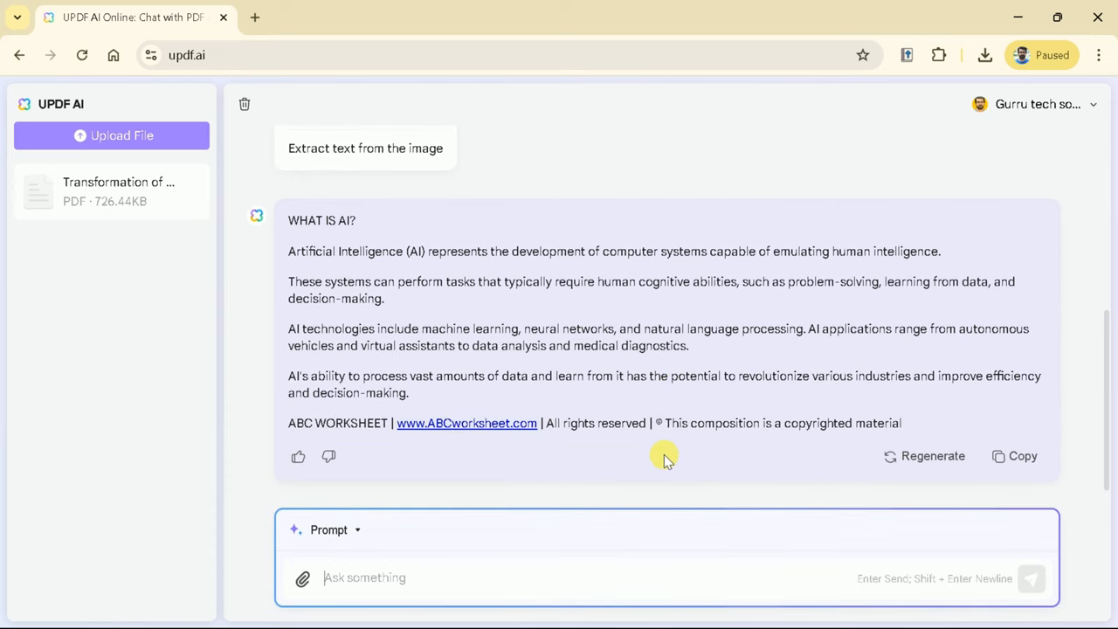
{"action": "mouse_move", "coordinate": [624, 392]}
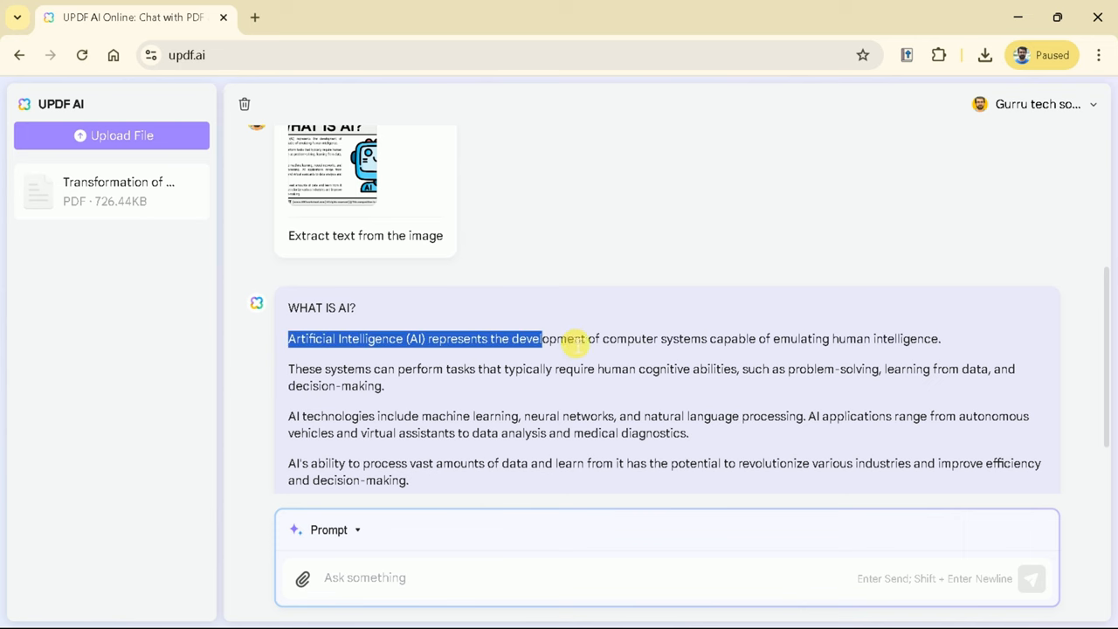
{"action": "left_click_drag", "start_coordinate": [572, 339], "coordinate": [943, 369]}
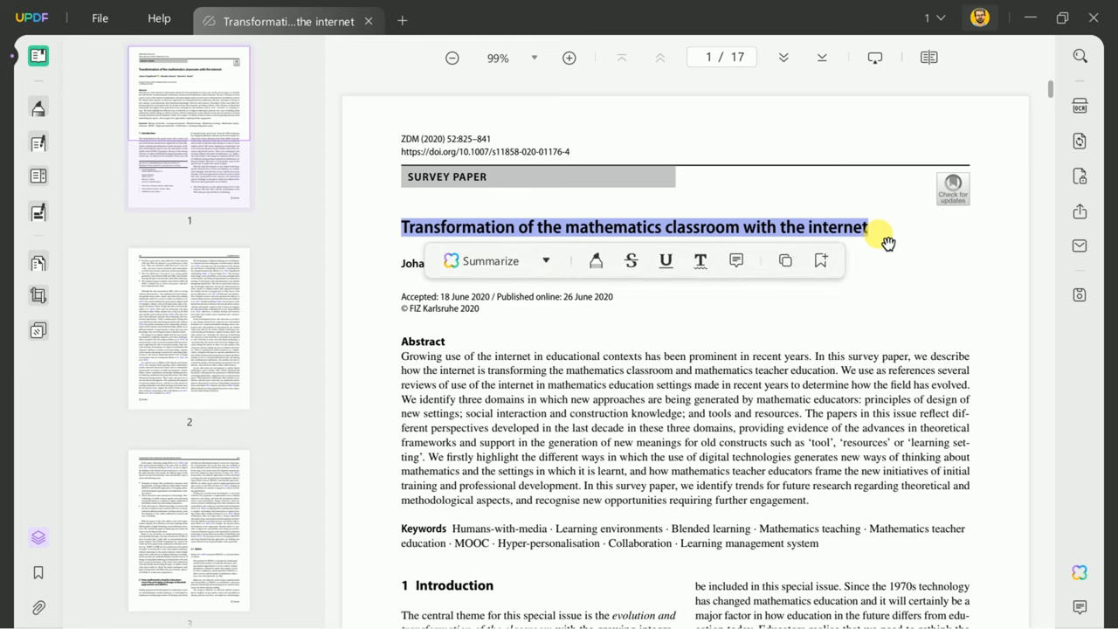
{"action": "left_click", "coordinate": [404, 266]}
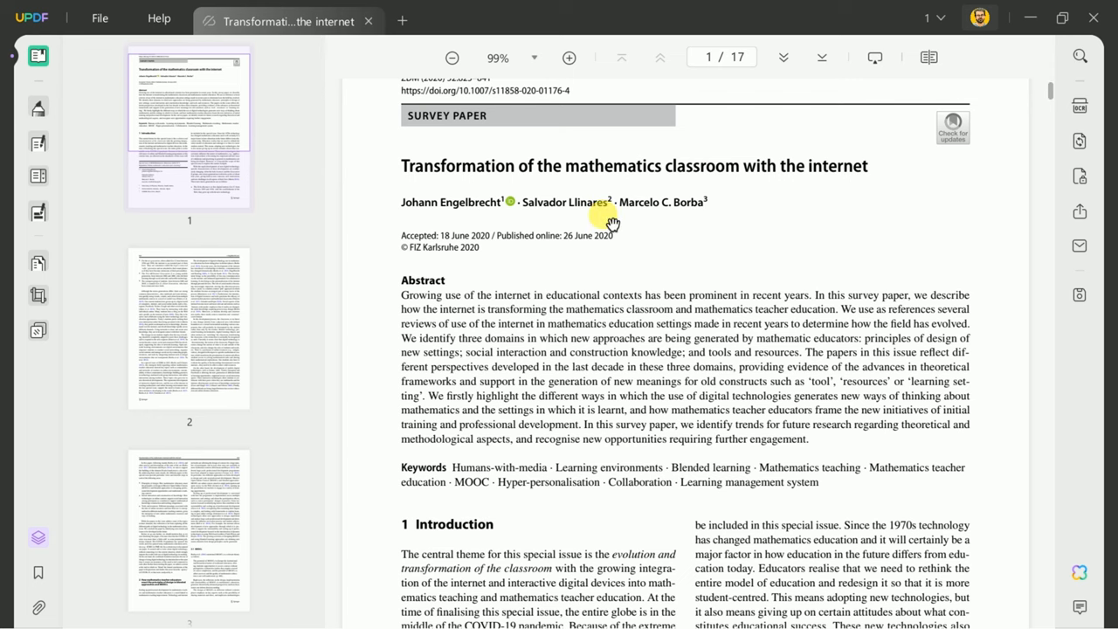
{"action": "mouse_move", "coordinate": [568, 56]}
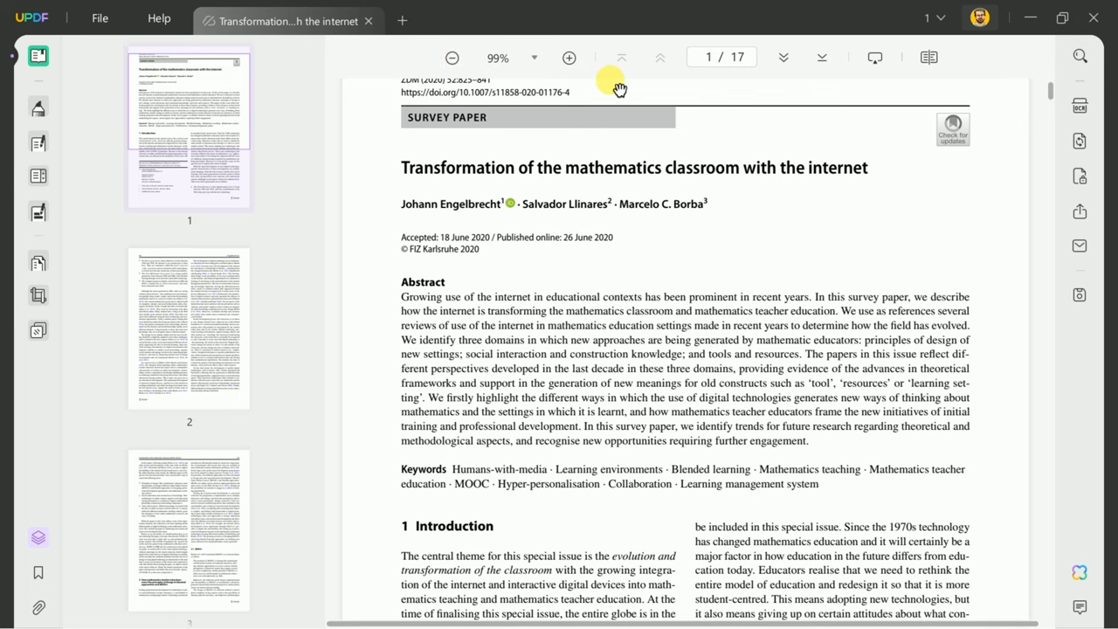
{"action": "mouse_move", "coordinate": [782, 57]}
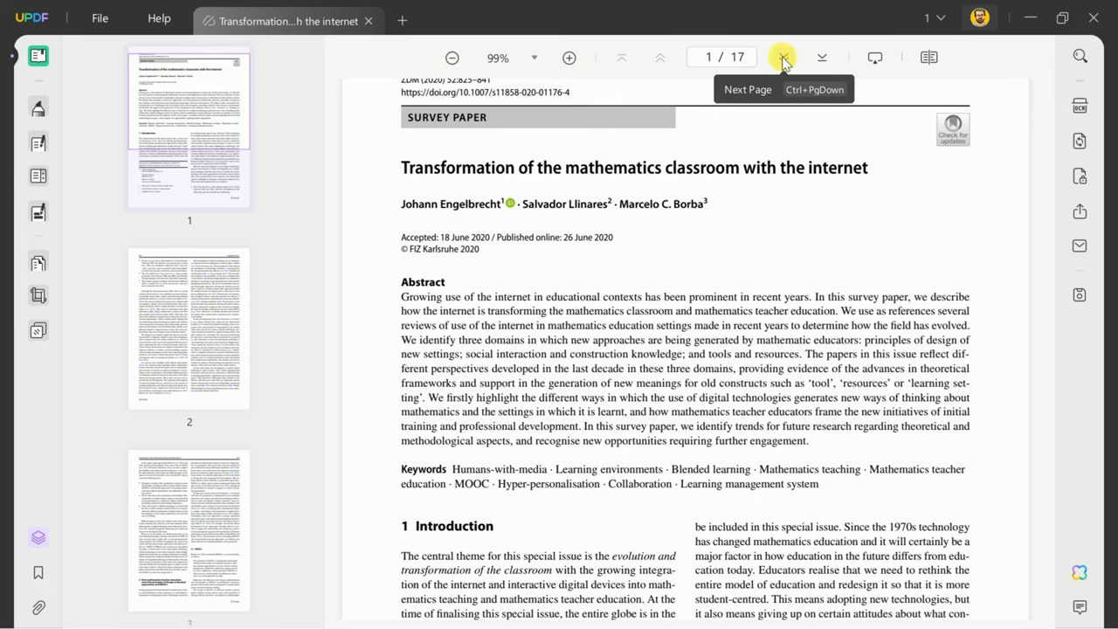
{"action": "left_click", "coordinate": [783, 56]}
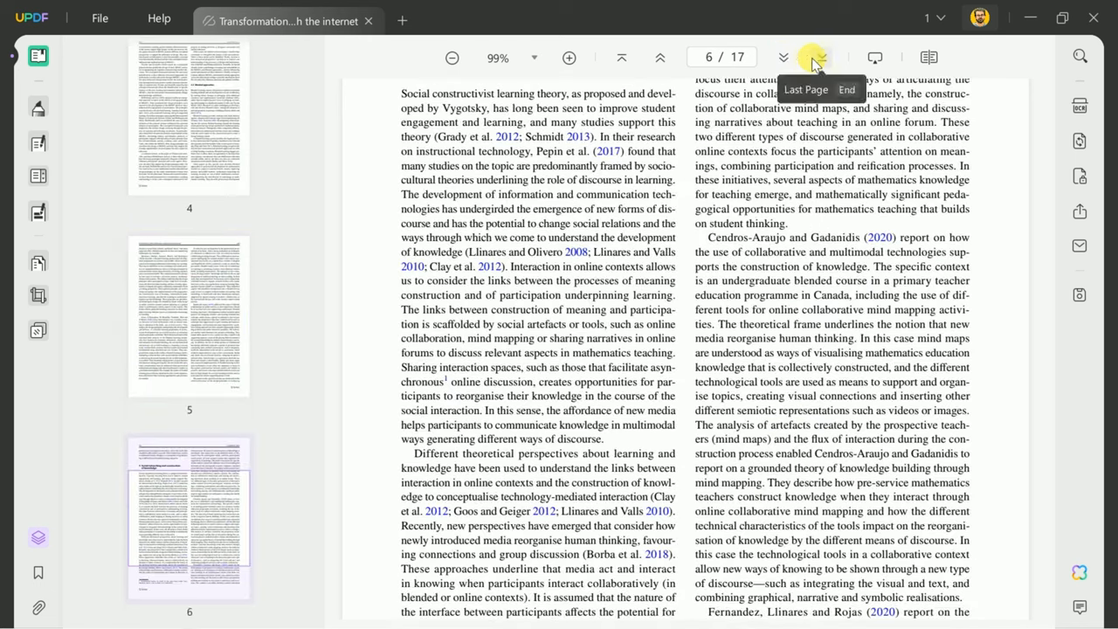
{"action": "left_click", "coordinate": [816, 58]}
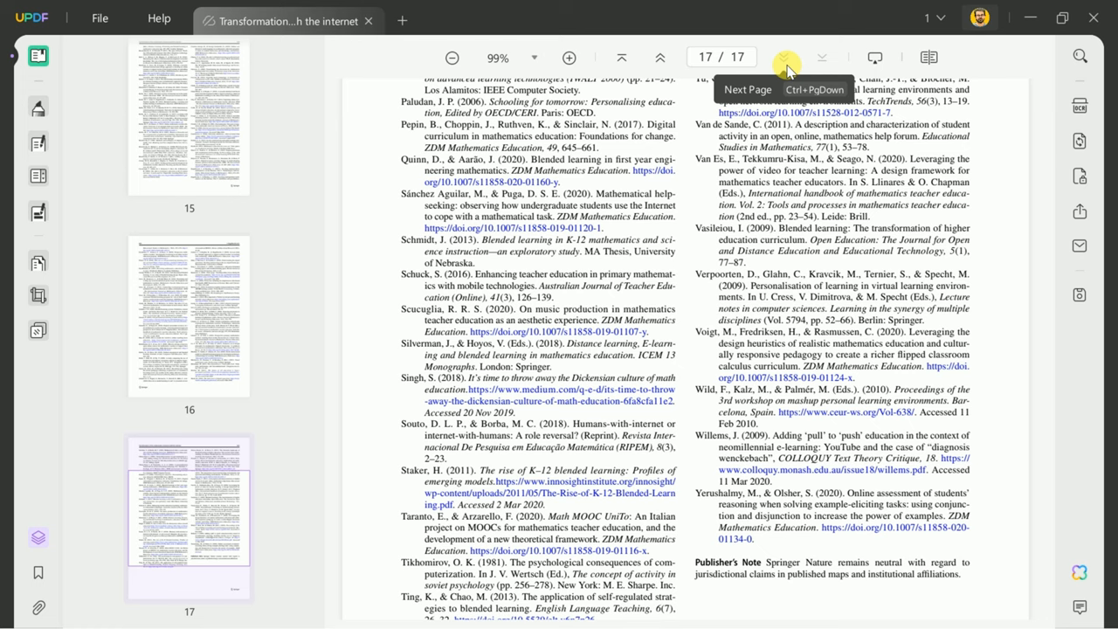
{"action": "left_click", "coordinate": [875, 58]}
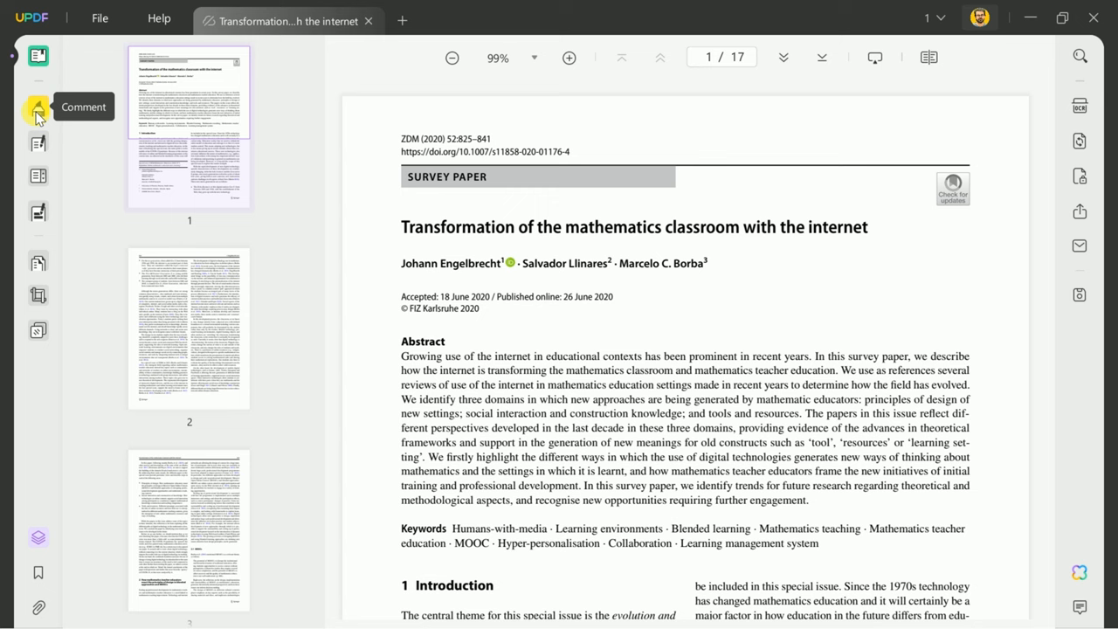
Step: Add an 'Abstract of the article' sticky note on the Abstract and pin the publication date
{"action": "left_click", "coordinate": [38, 107]}
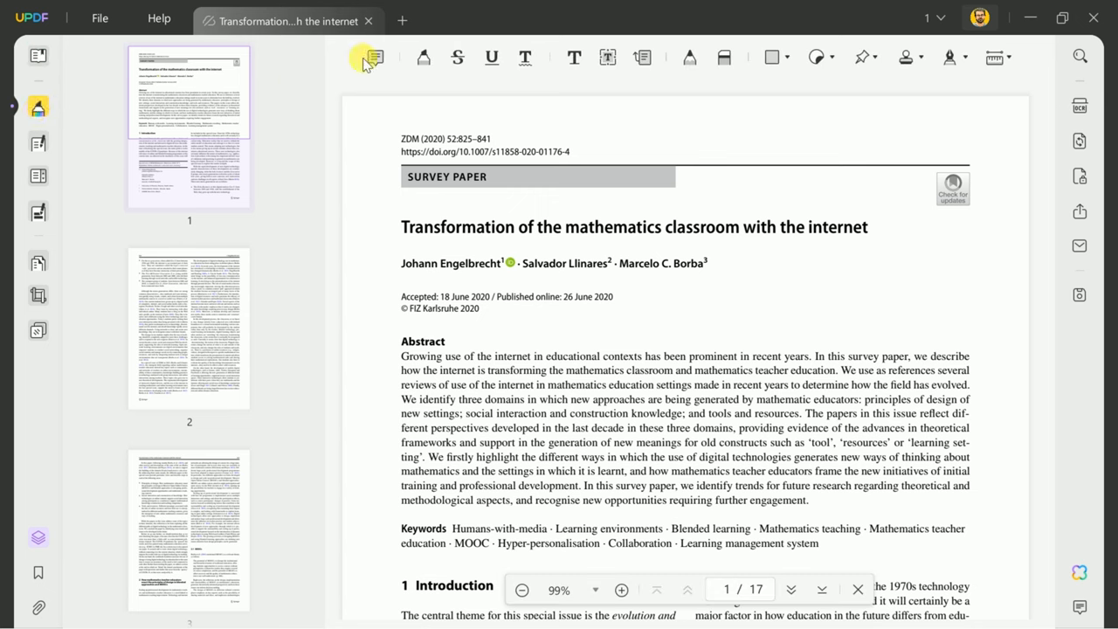
{"action": "mouse_move", "coordinate": [375, 57]}
{"action": "type", "text": "Abstract of the article"}
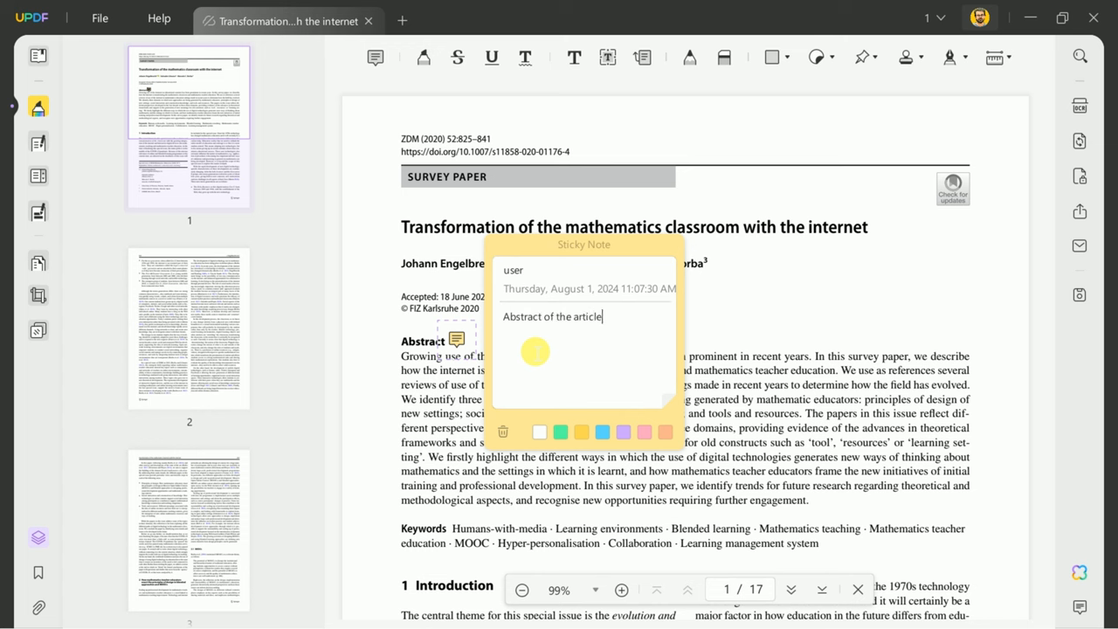
{"action": "left_click", "coordinate": [623, 432]}
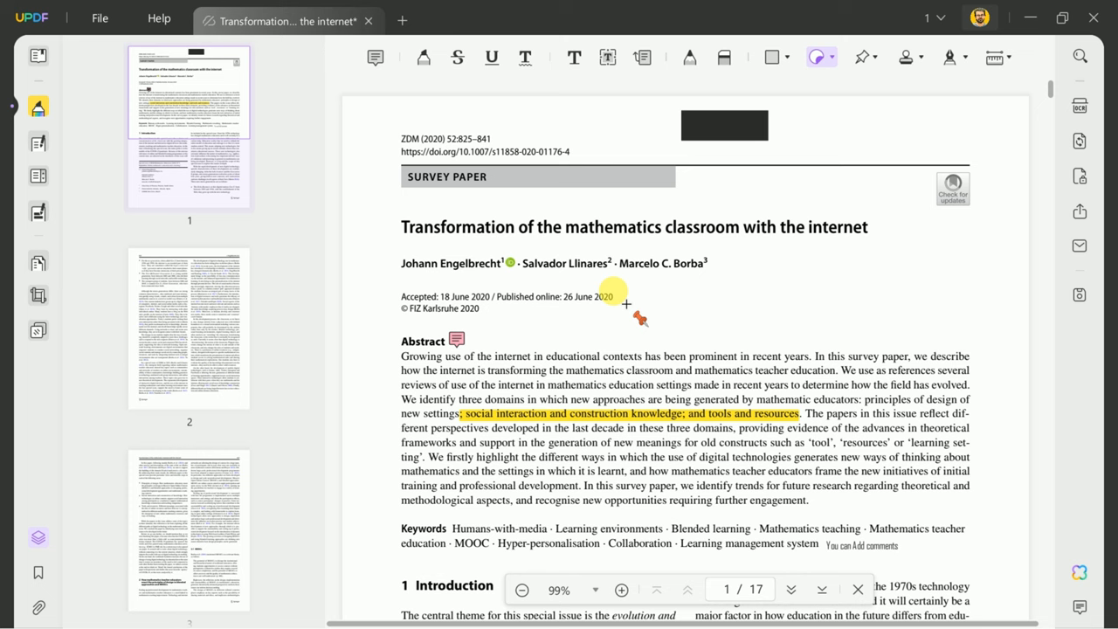
{"action": "left_click", "coordinate": [950, 57]}
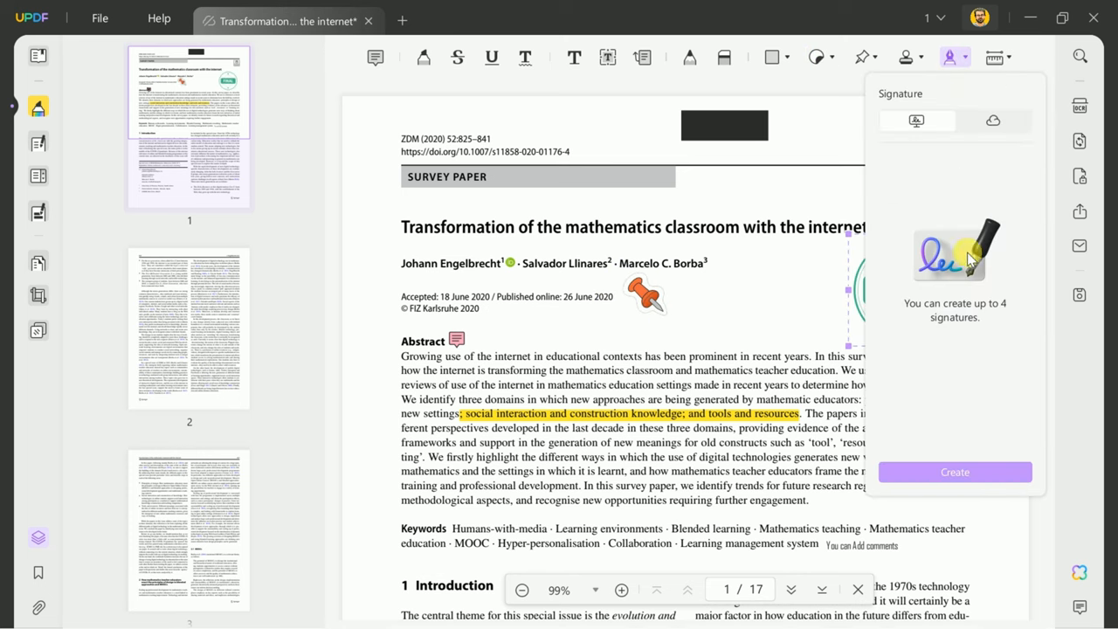
Step: Start creating a new typed signature
{"action": "left_click", "coordinate": [955, 472]}
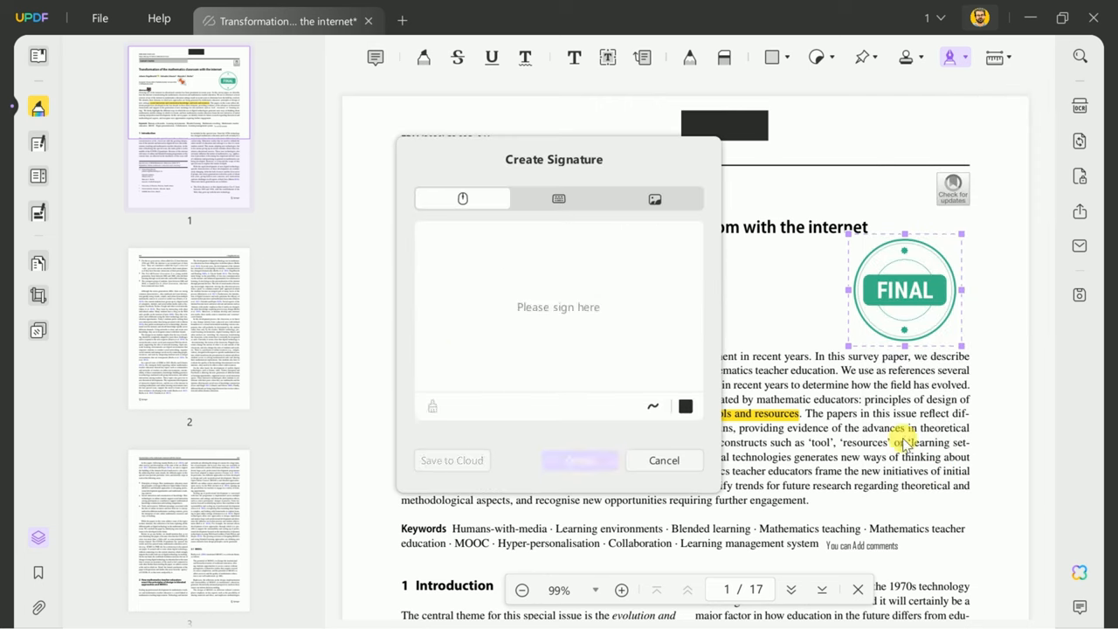
{"action": "left_click", "coordinate": [558, 199]}
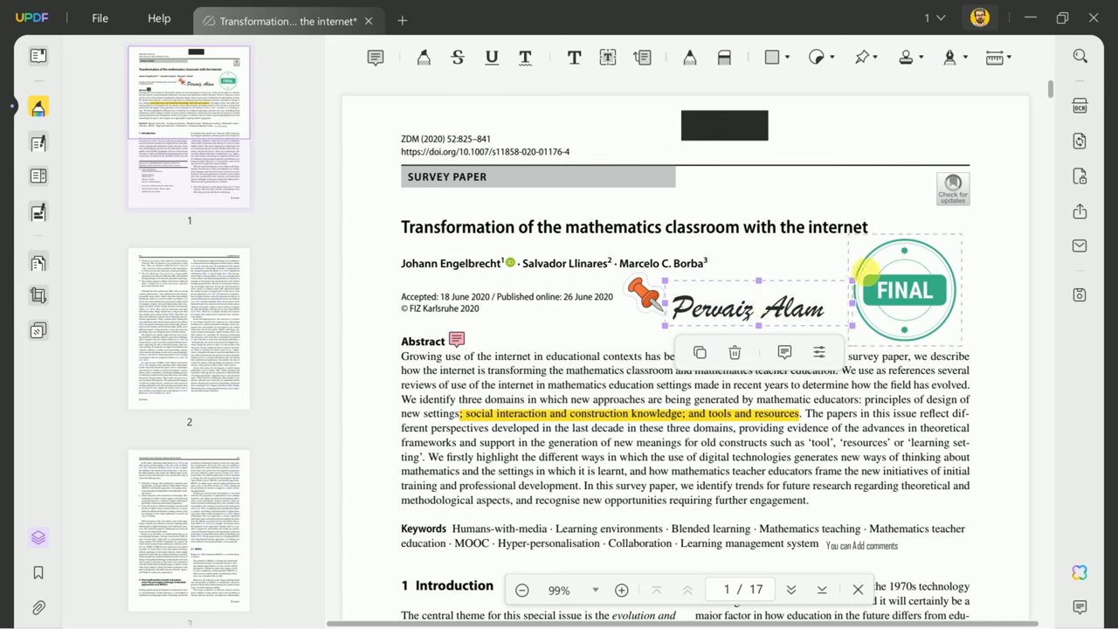
{"action": "mouse_move", "coordinate": [37, 141]}
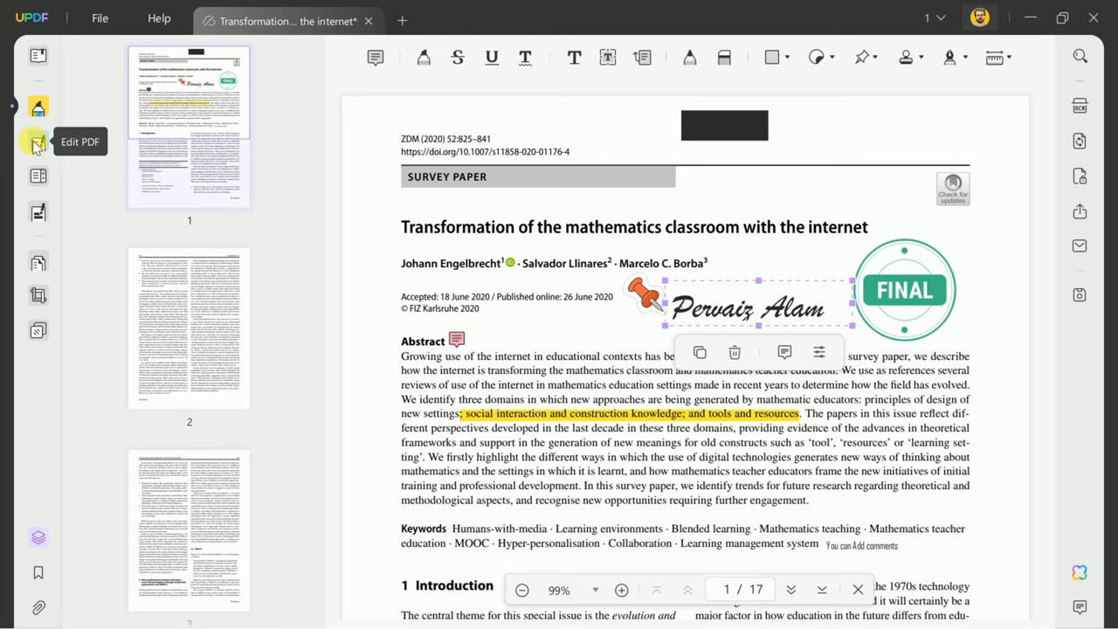
Step: Type 'If you want add something its easy now.' in bold italic at the Introduction's start
{"action": "left_click", "coordinate": [37, 143]}
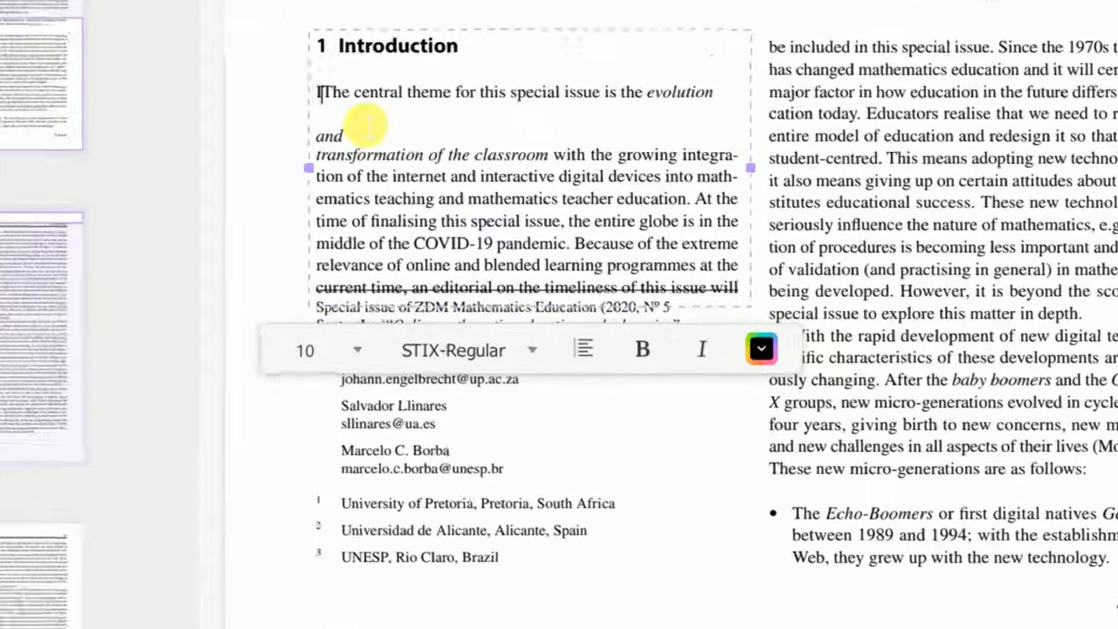
{"action": "type", "text": "If you want add something its easy now. The central theme"}
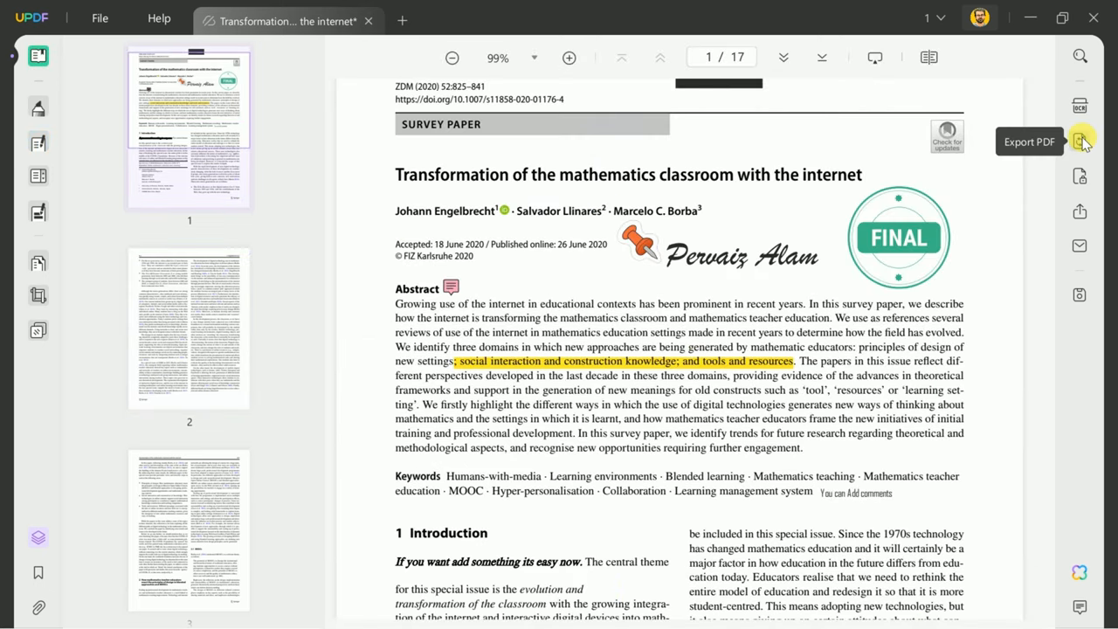
Step: Browse the export formats, then open and cancel the password protection dialog
{"action": "left_click", "coordinate": [1081, 141]}
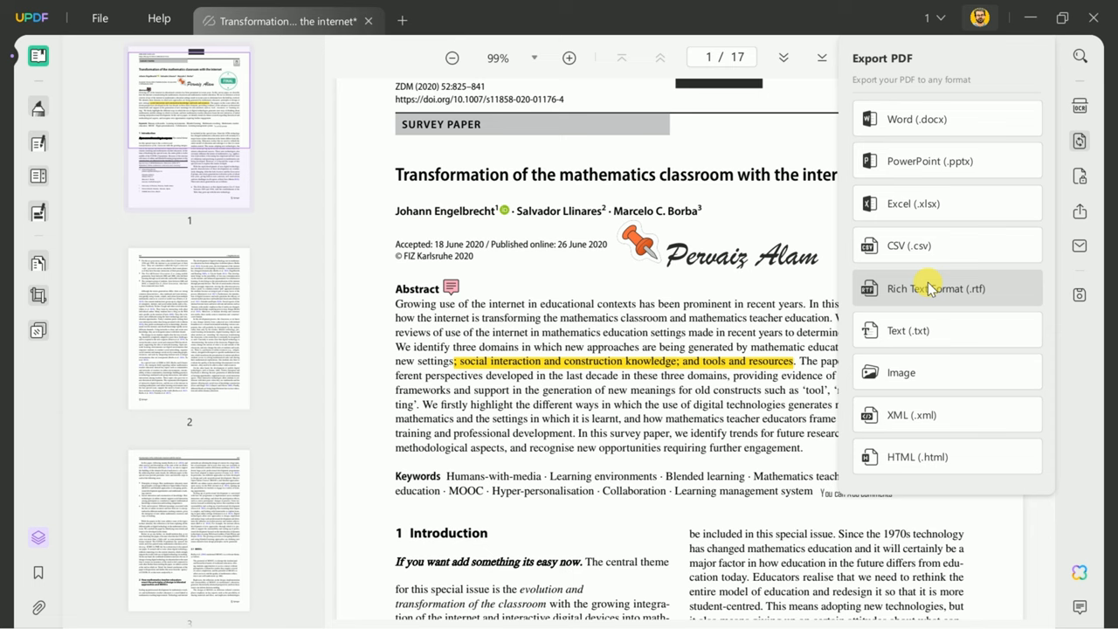
{"action": "left_click", "coordinate": [1079, 179]}
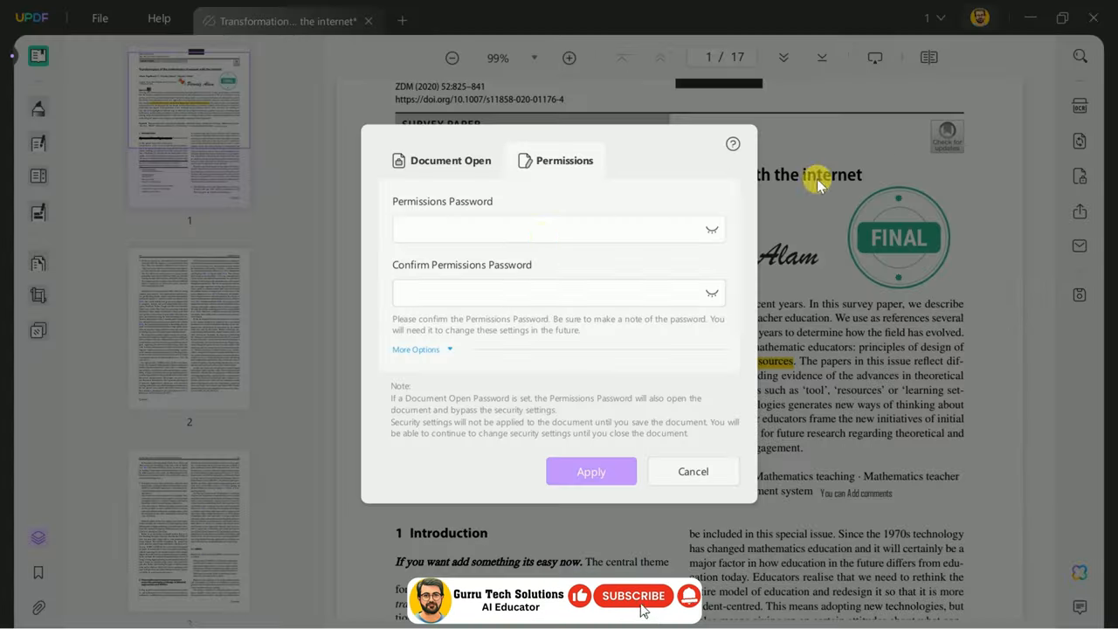
{"action": "left_click", "coordinate": [693, 470]}
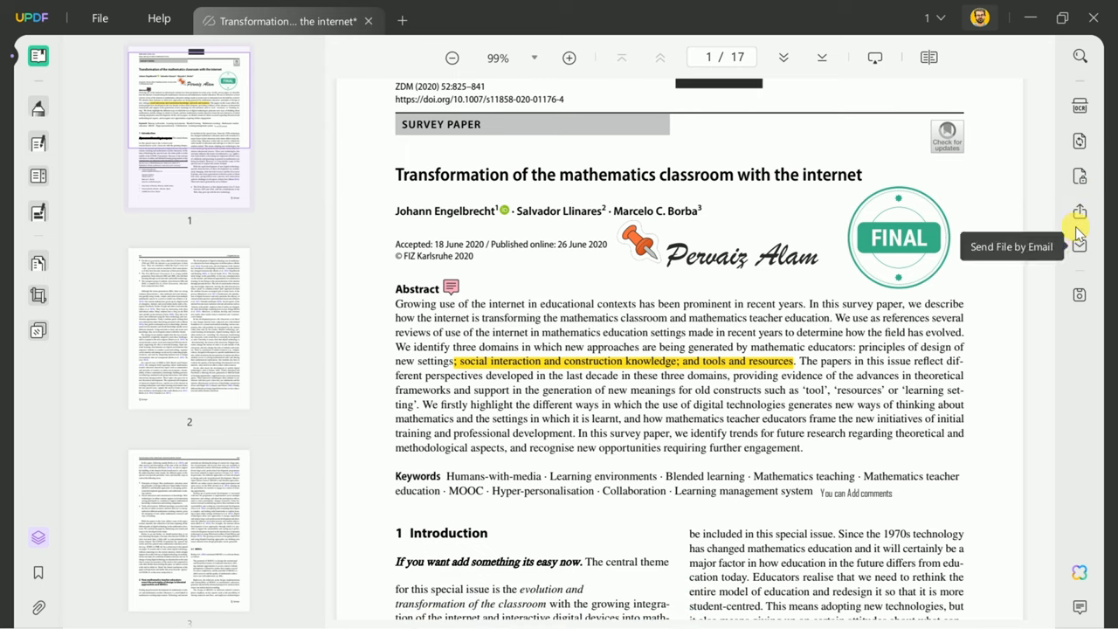
Step: Review and close the sharing options, then show the OCR settings
{"action": "left_click", "coordinate": [1079, 211]}
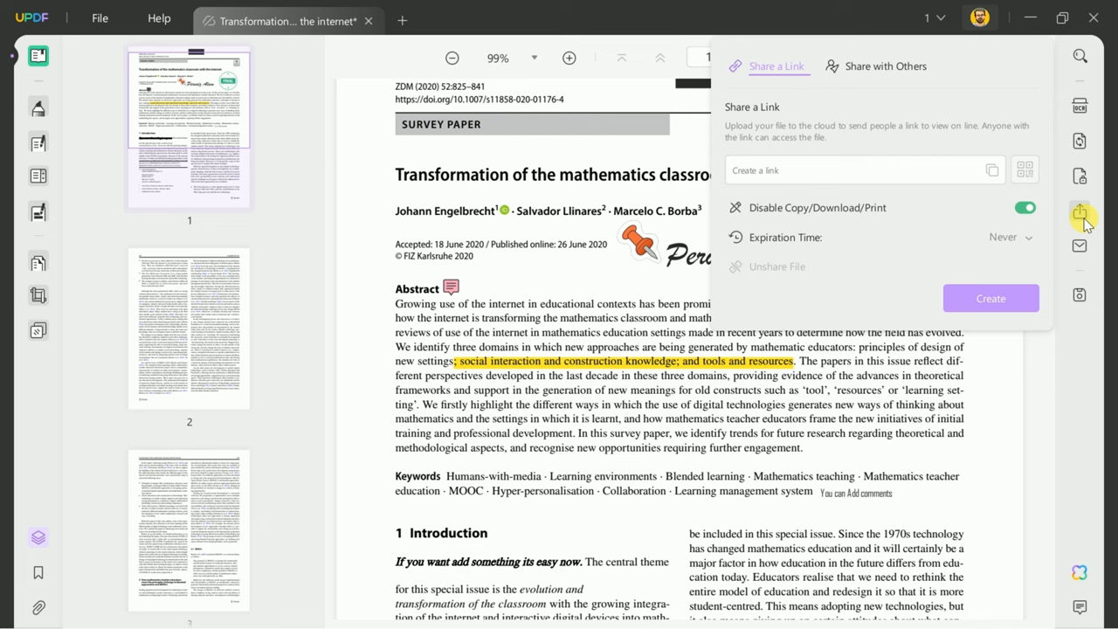
{"action": "mouse_move", "coordinate": [859, 87]}
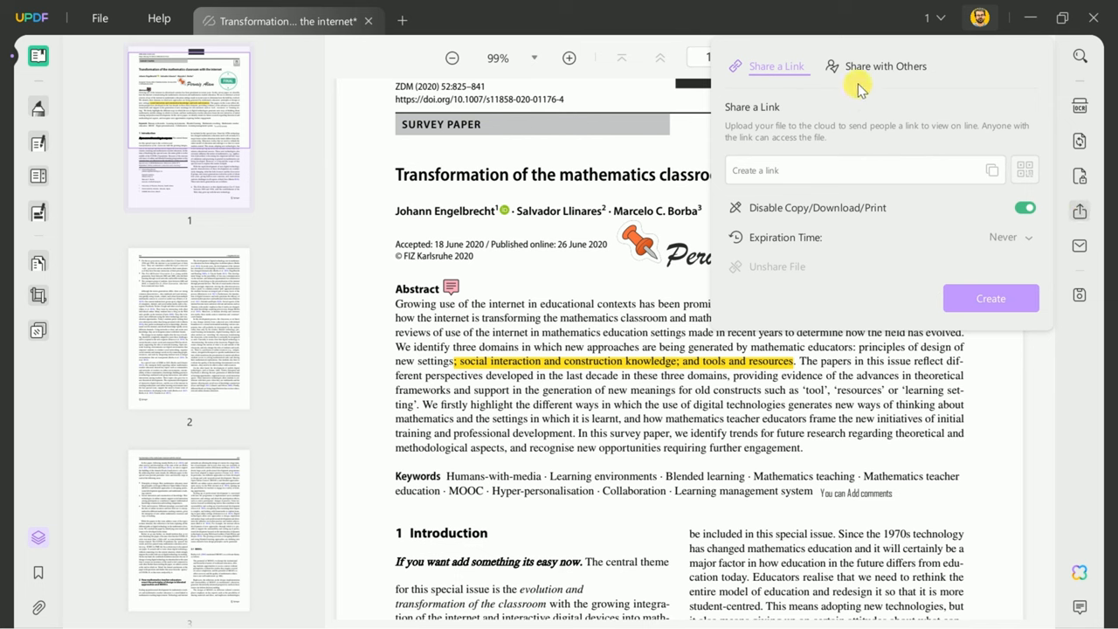
{"action": "left_click", "coordinate": [885, 66]}
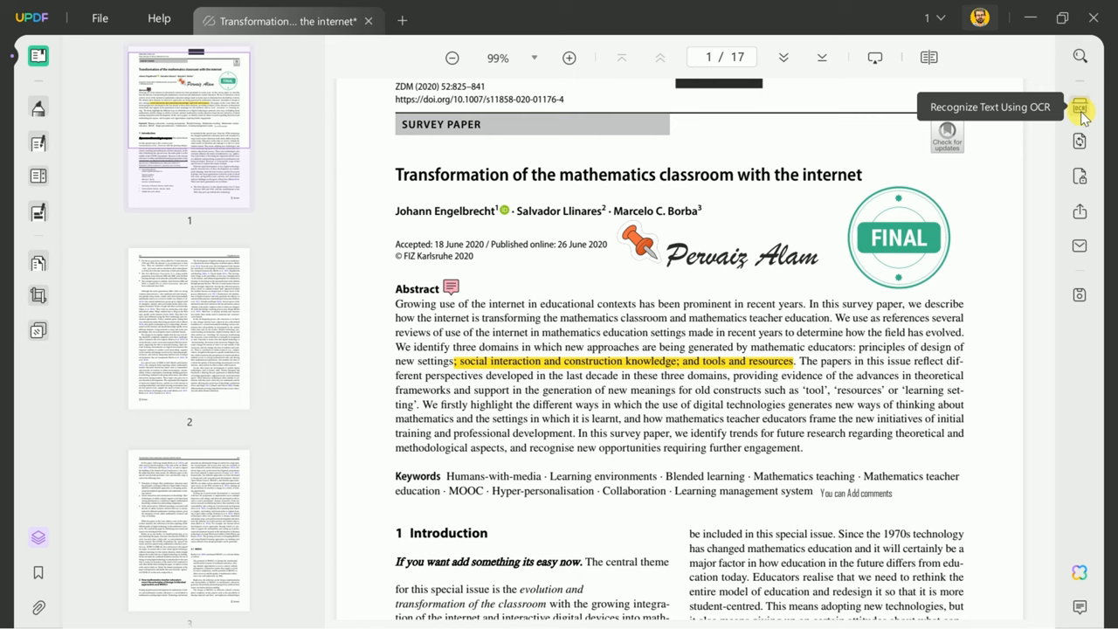
{"action": "left_click", "coordinate": [1080, 106]}
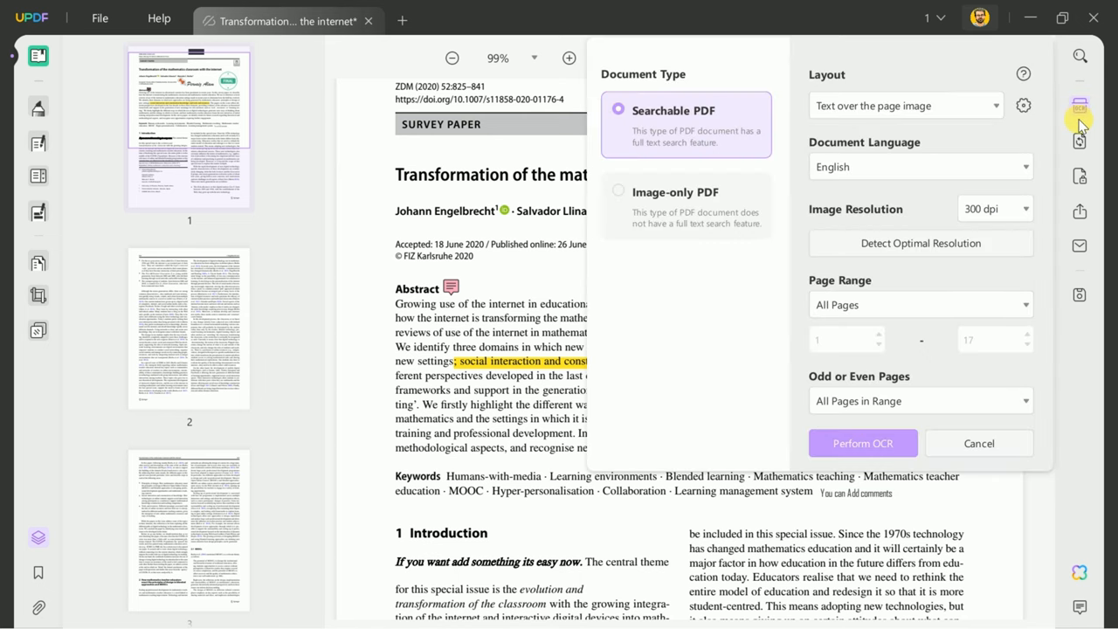
{"action": "mouse_move", "coordinate": [674, 153]}
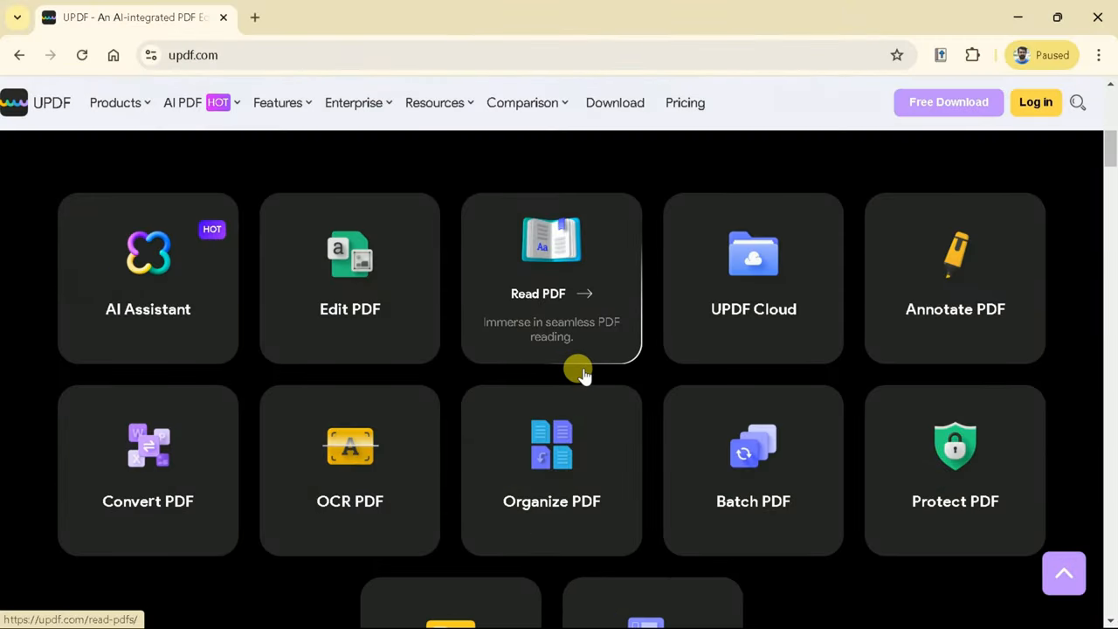
{"action": "mouse_move", "coordinate": [1109, 365]}
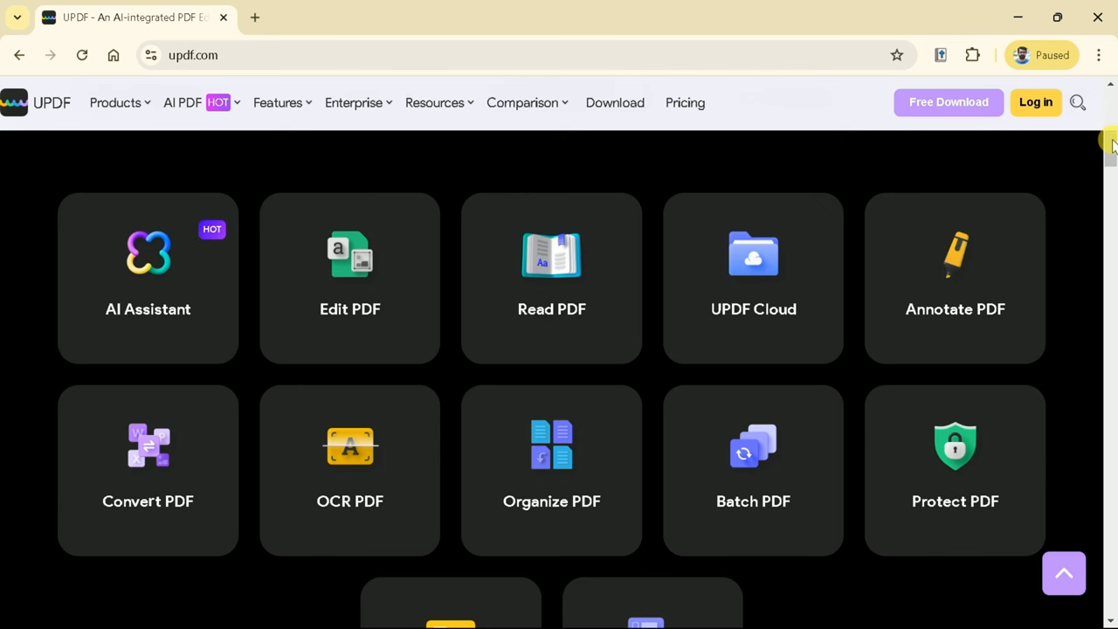
Step: Scroll updf.com down to the feature cards, from AI Assistant to Fill and Sign
{"action": "scroll", "scroll_direction": "down", "scroll_amount": 3}
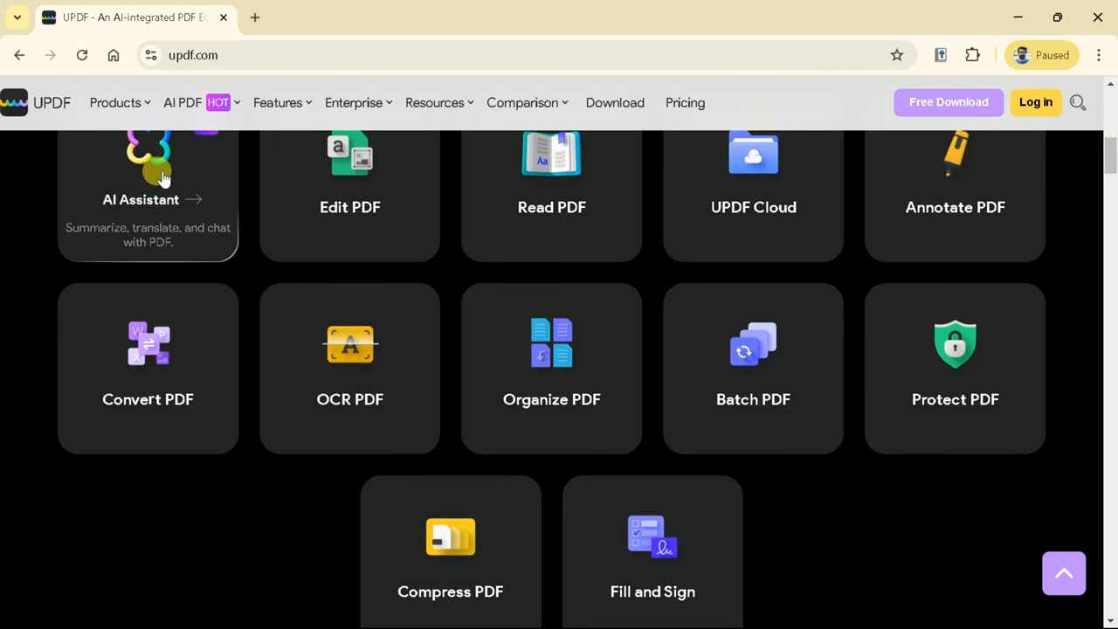
{"action": "mouse_move", "coordinate": [821, 247]}
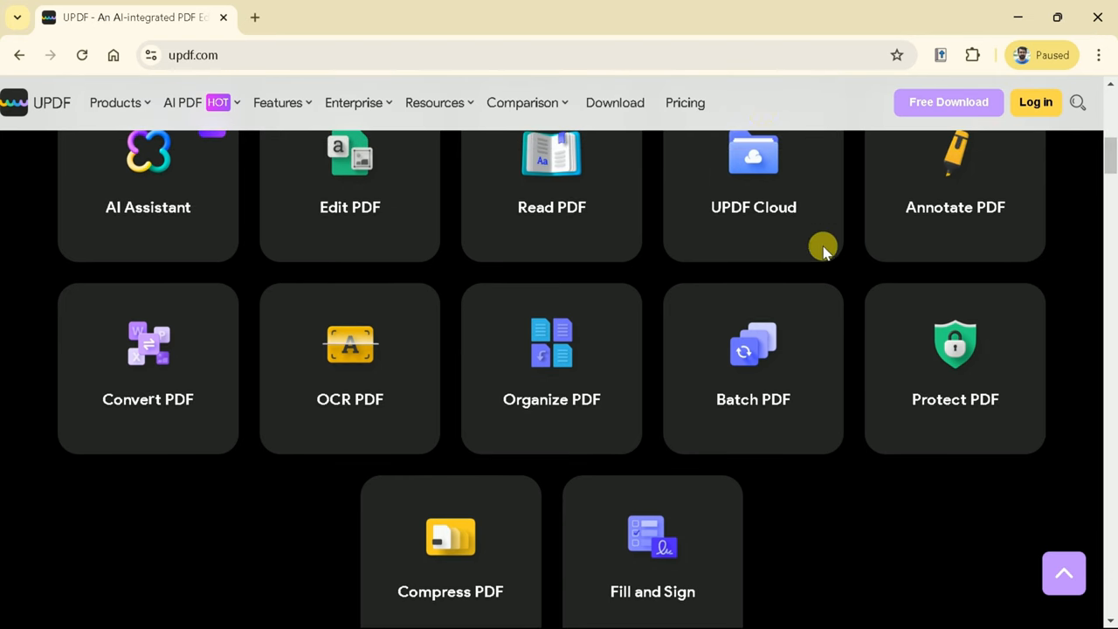
{"action": "mouse_move", "coordinate": [467, 390]}
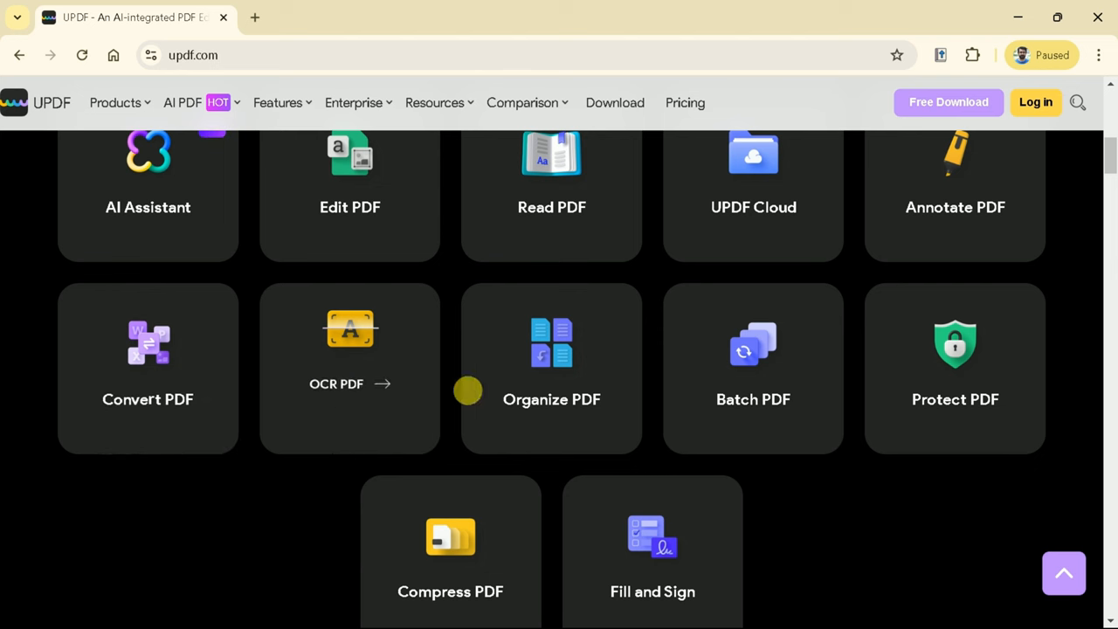
{"action": "mouse_move", "coordinate": [753, 367]}
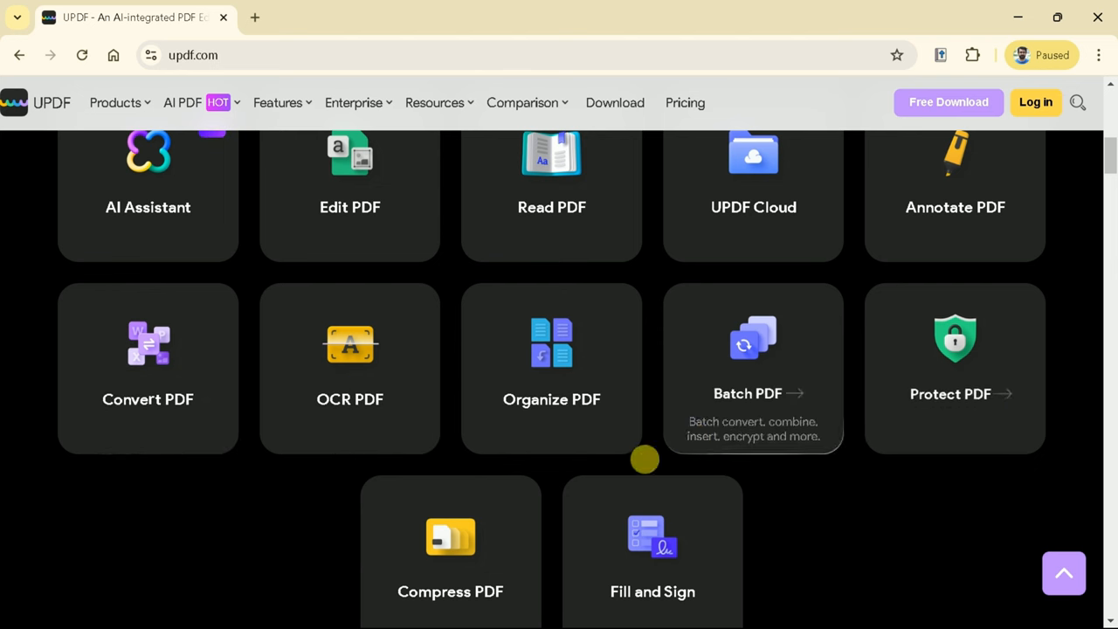